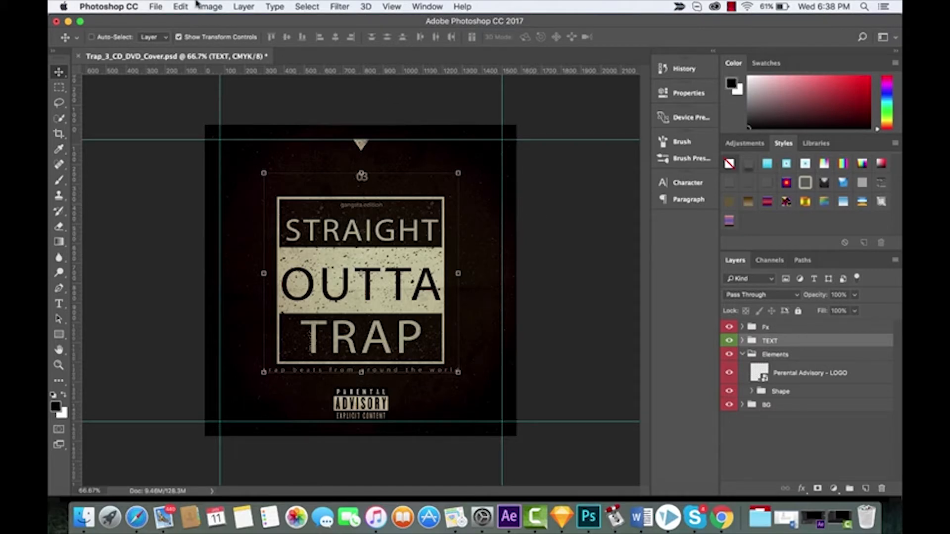
# Browse the File menu's export options and choose Save for Web (Legacy).
pyautogui.click(155, 7)
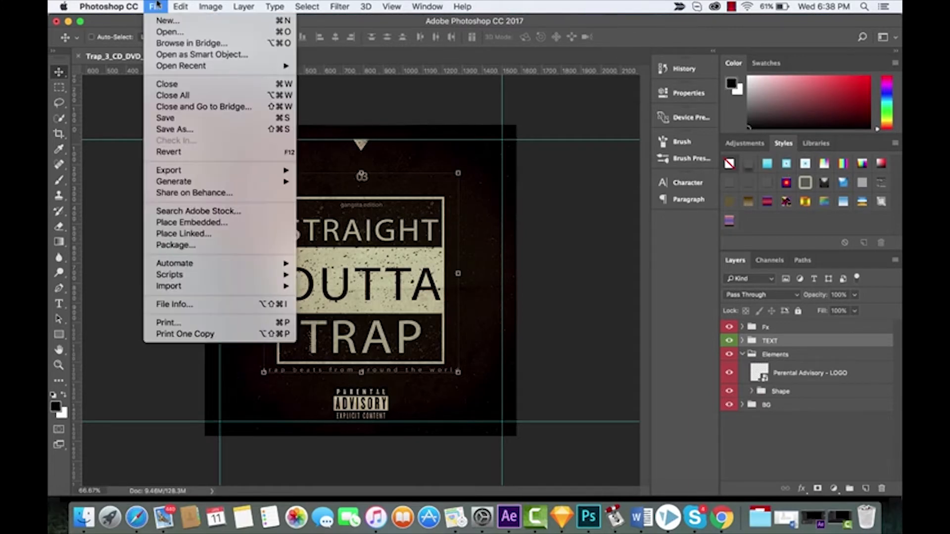
pyautogui.click(155, 7)
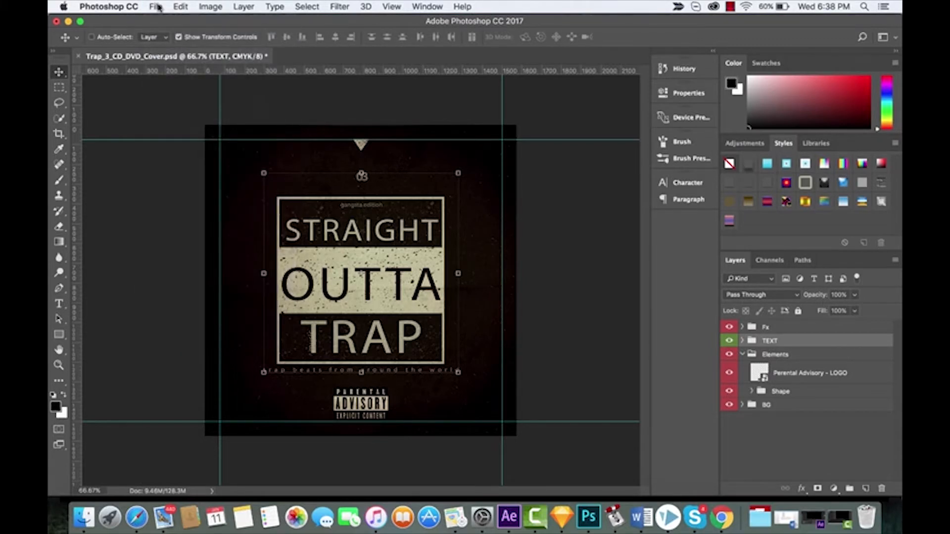
pyautogui.click(155, 7)
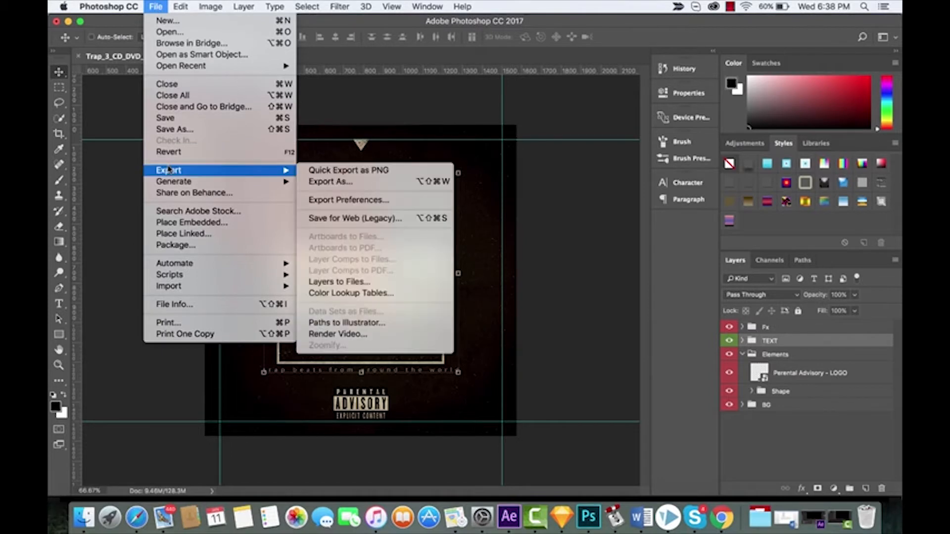
pyautogui.moveTo(356, 217)
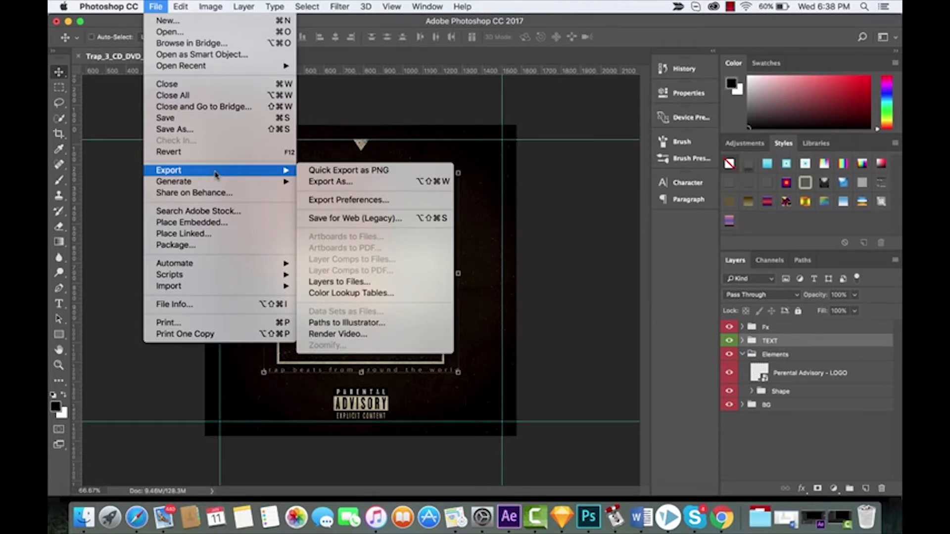
pyautogui.moveTo(348, 171)
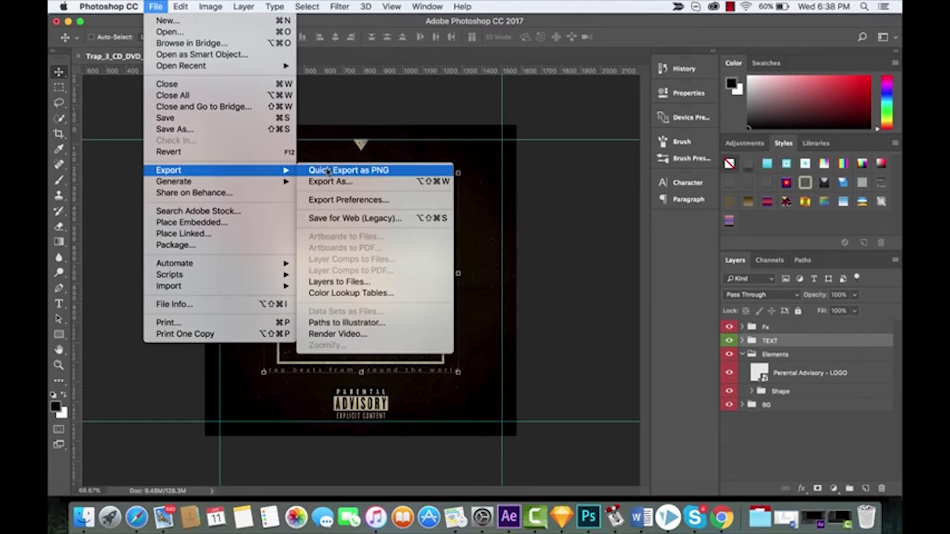
pyautogui.moveTo(356, 218)
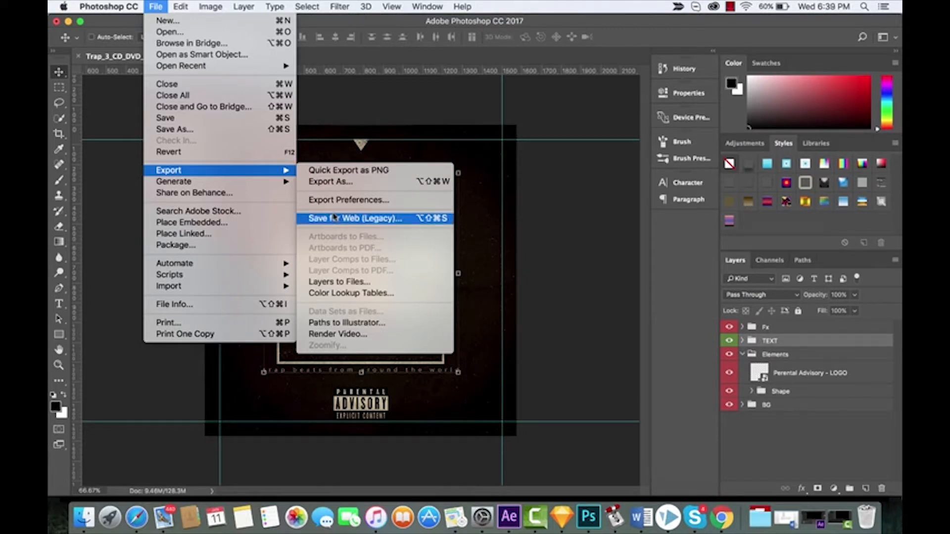
pyautogui.moveTo(355, 182)
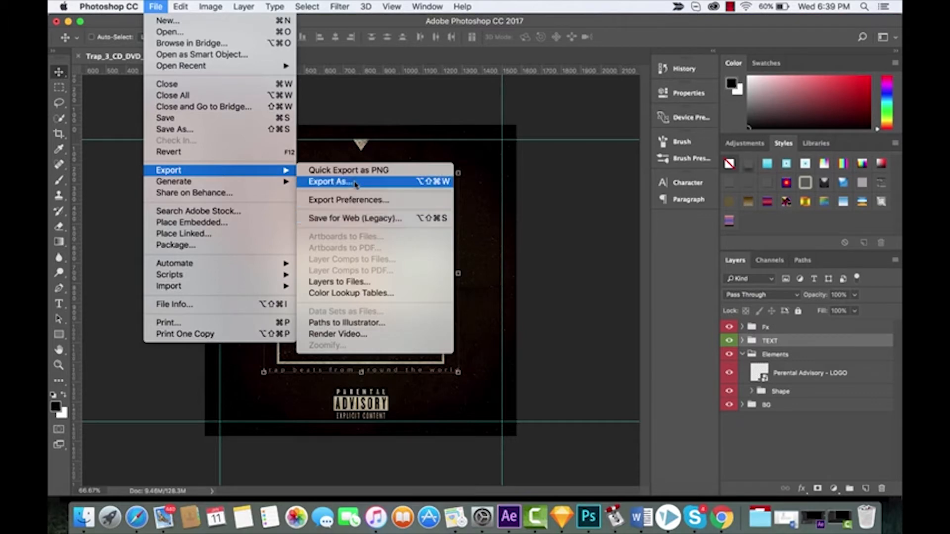
pyautogui.moveTo(354, 218)
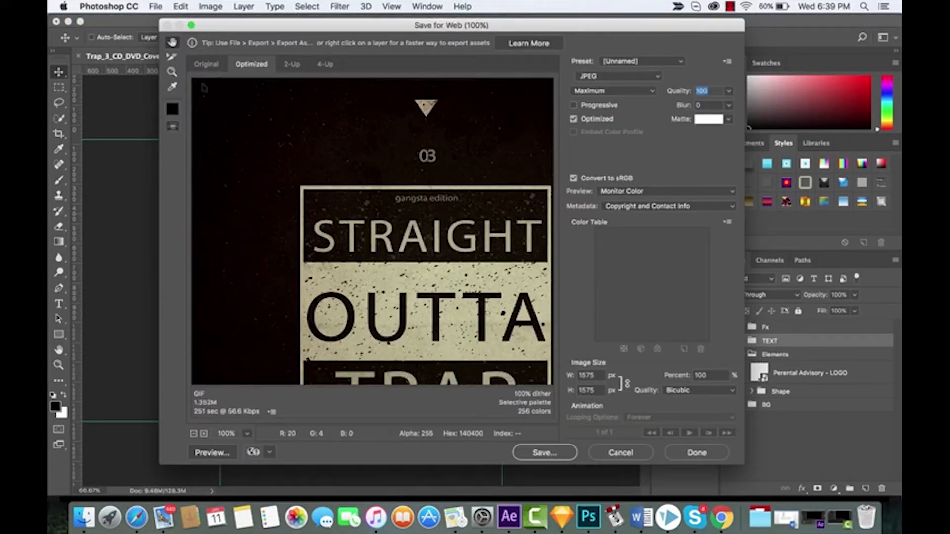
# View the Original preview and switch the export format to PNG-8.
pyautogui.click(206, 64)
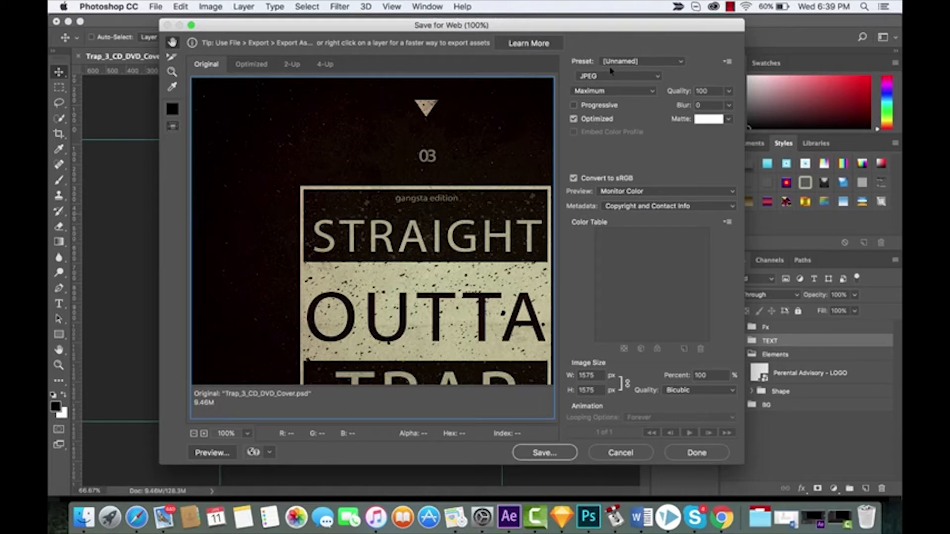
pyautogui.click(643, 61)
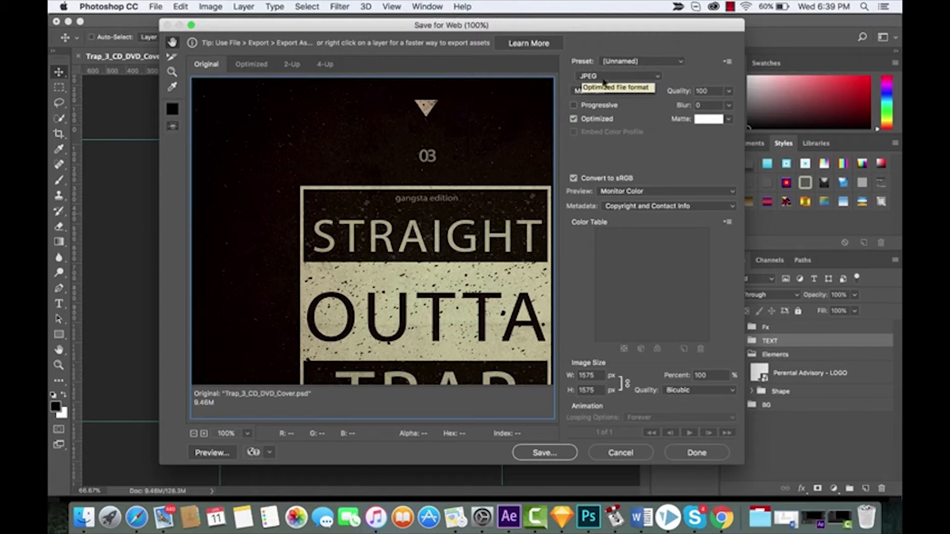
pyautogui.click(617, 76)
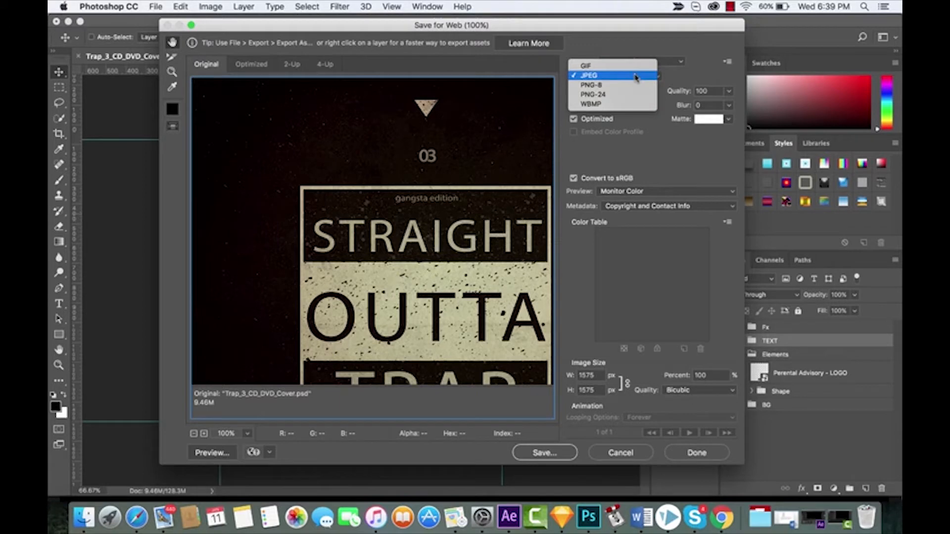
pyautogui.moveTo(612, 85)
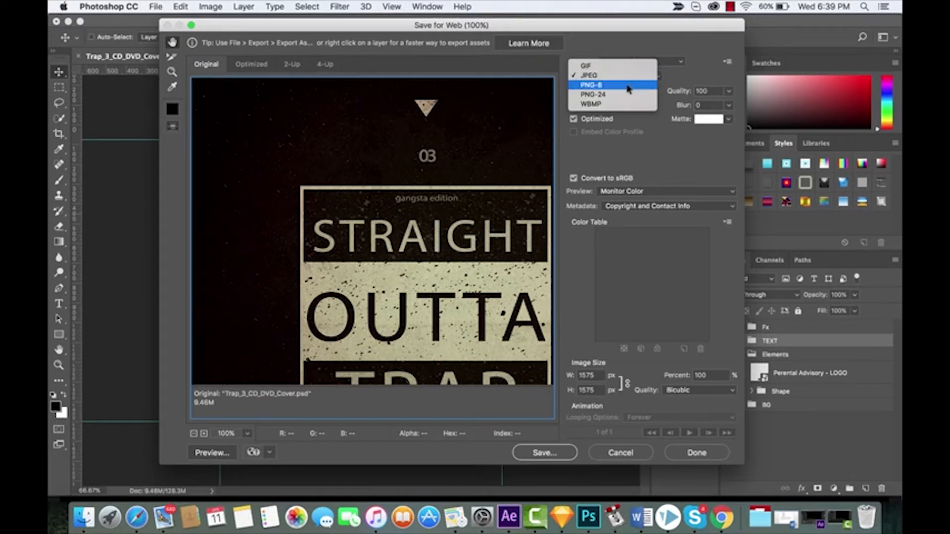
pyautogui.moveTo(611, 104)
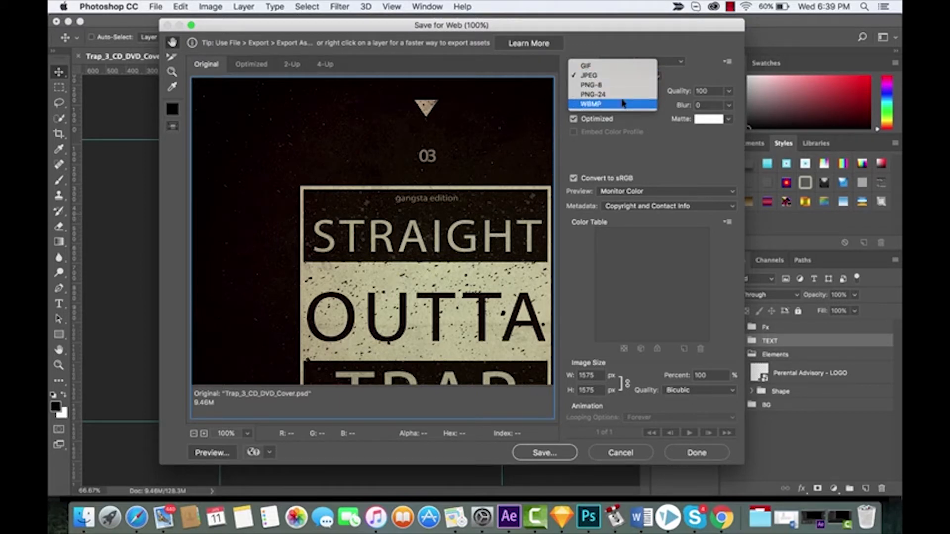
pyautogui.click(591, 84)
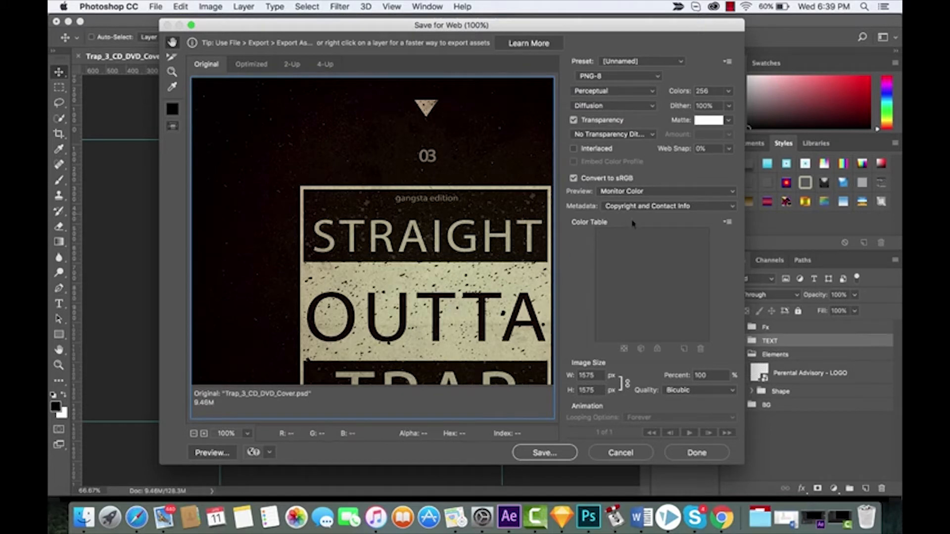
pyautogui.click(617, 75)
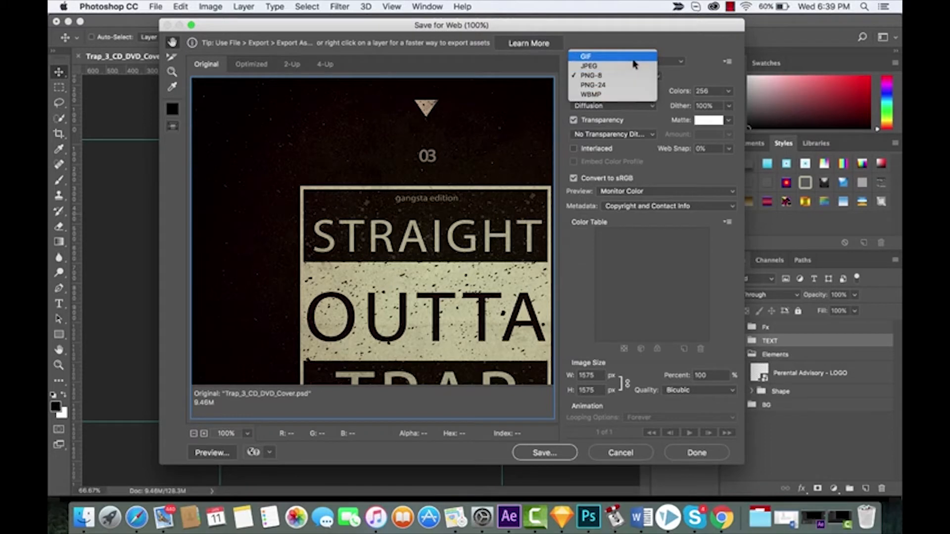
pyautogui.click(591, 75)
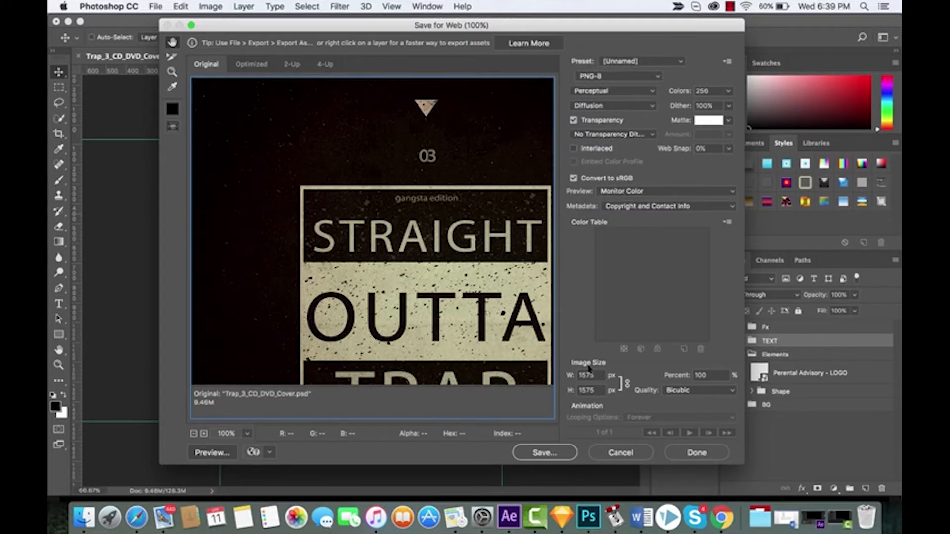
# Enter an image width of 1000 so the export becomes 1000 × 1000 px.
pyautogui.write('1')
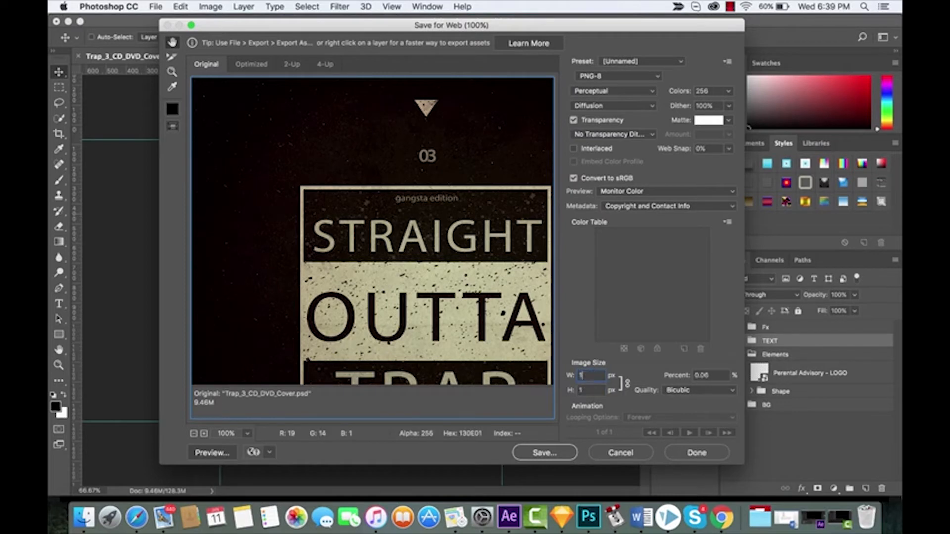
pyautogui.write('100')
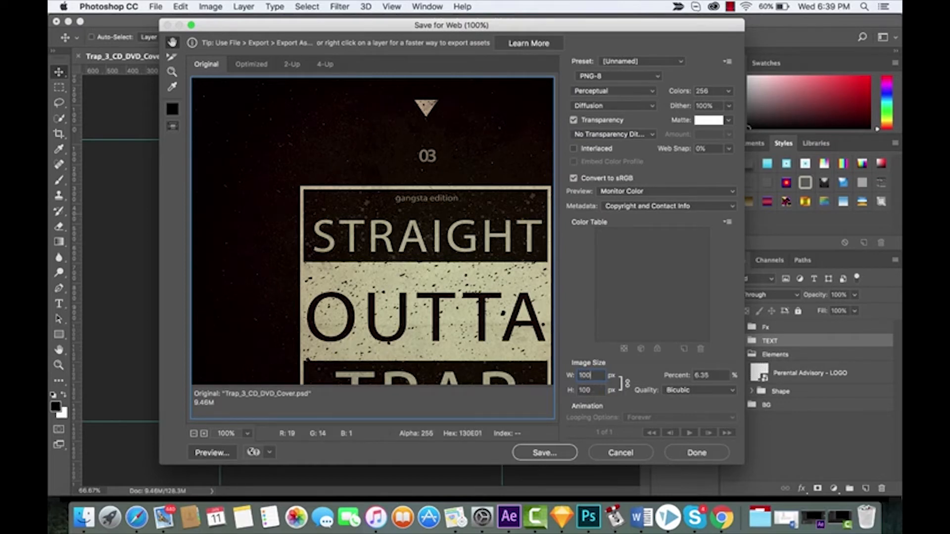
pyautogui.write('1000')
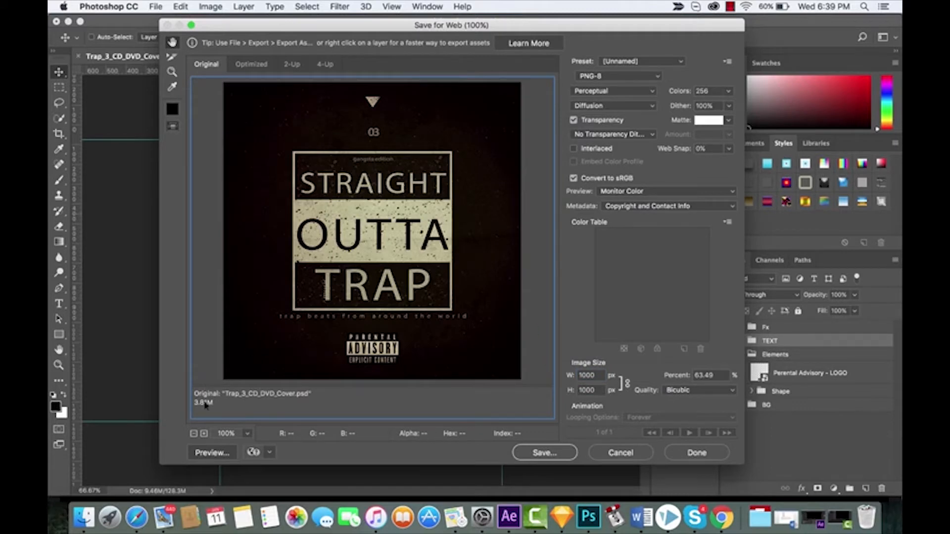
pyautogui.moveTo(474, 358)
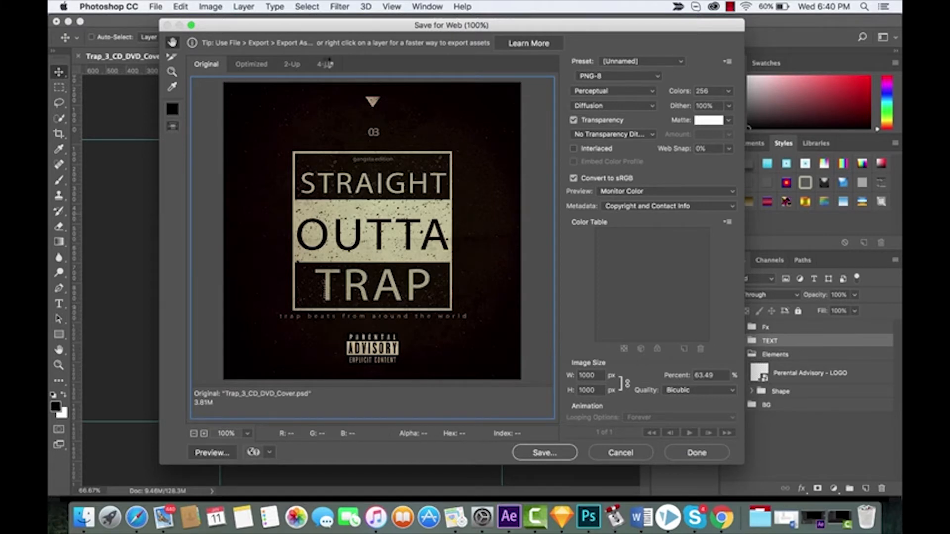
# Compare the 4-Up PNG-8 previews, then cancel Save for Web without saving.
pyautogui.click(325, 63)
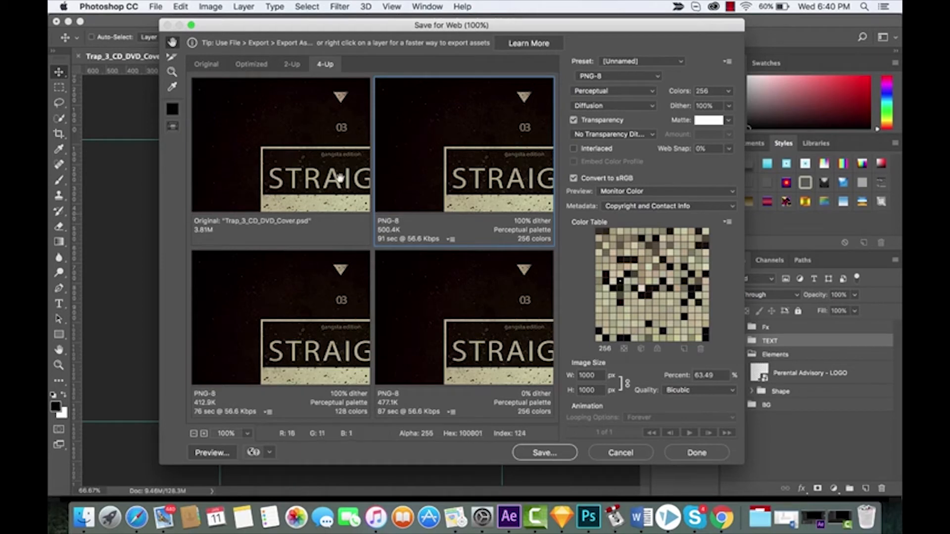
pyautogui.moveTo(457, 183)
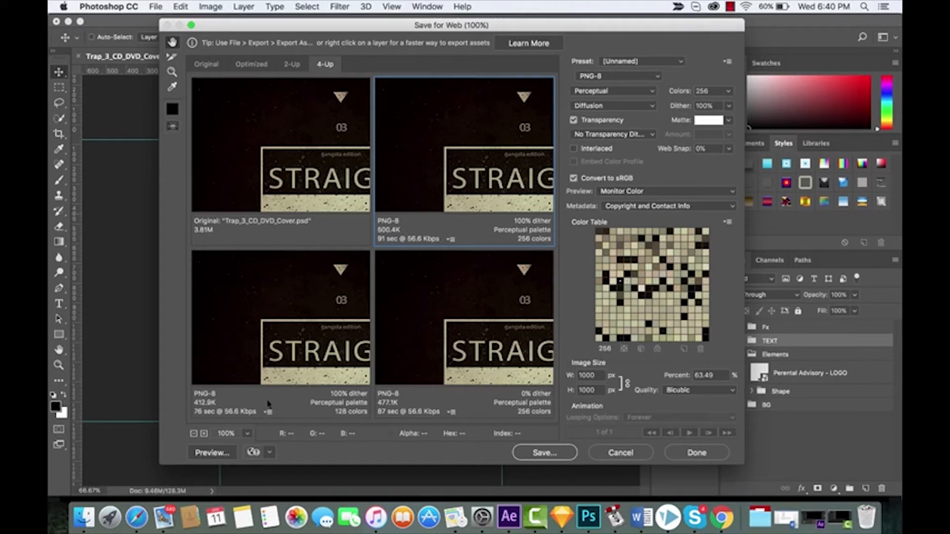
pyautogui.moveTo(628, 450)
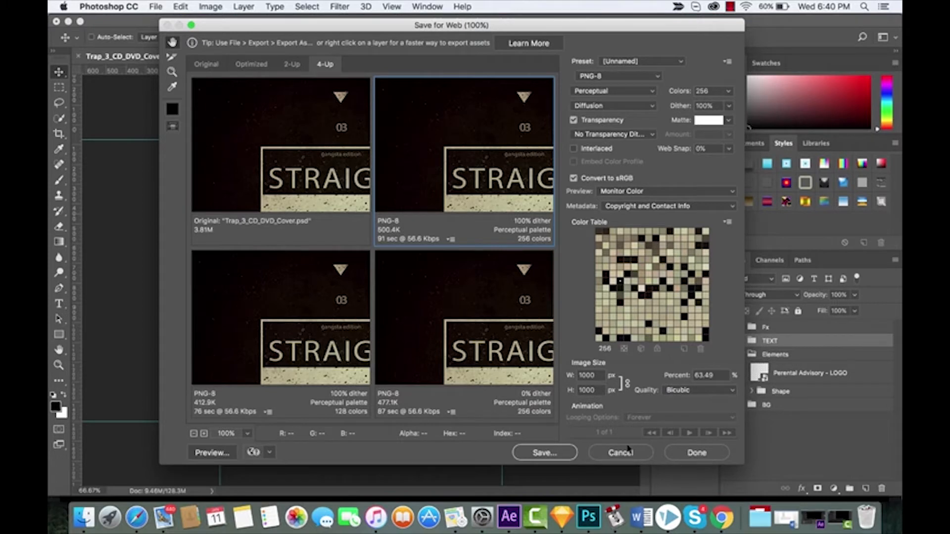
pyautogui.click(619, 452)
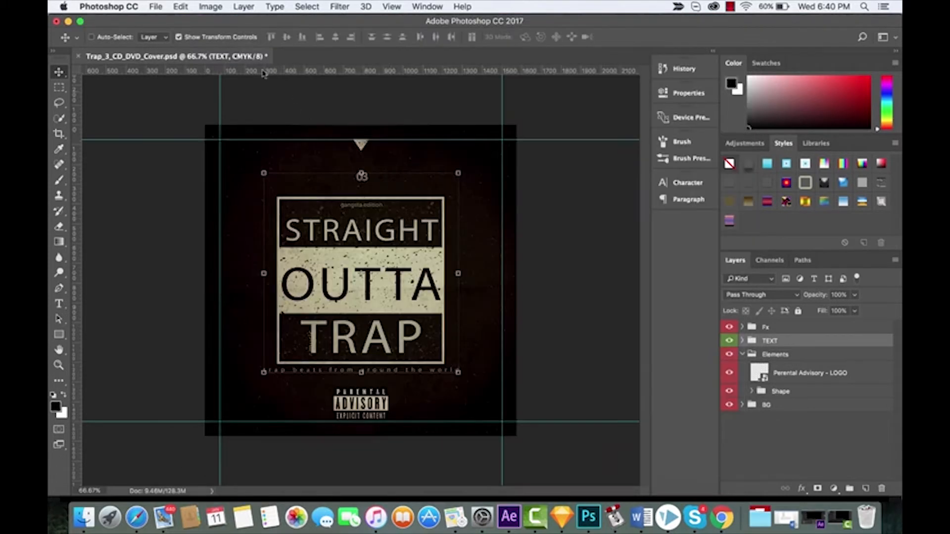
# In Export As, remove the extra 0.75x and 2x scale rows, leaving only 1x.
pyautogui.click(155, 6)
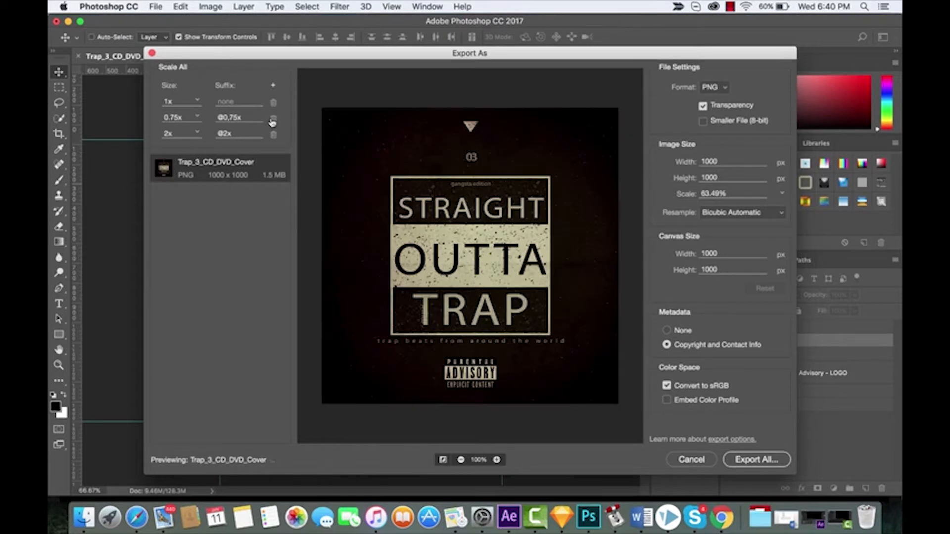
pyautogui.click(273, 120)
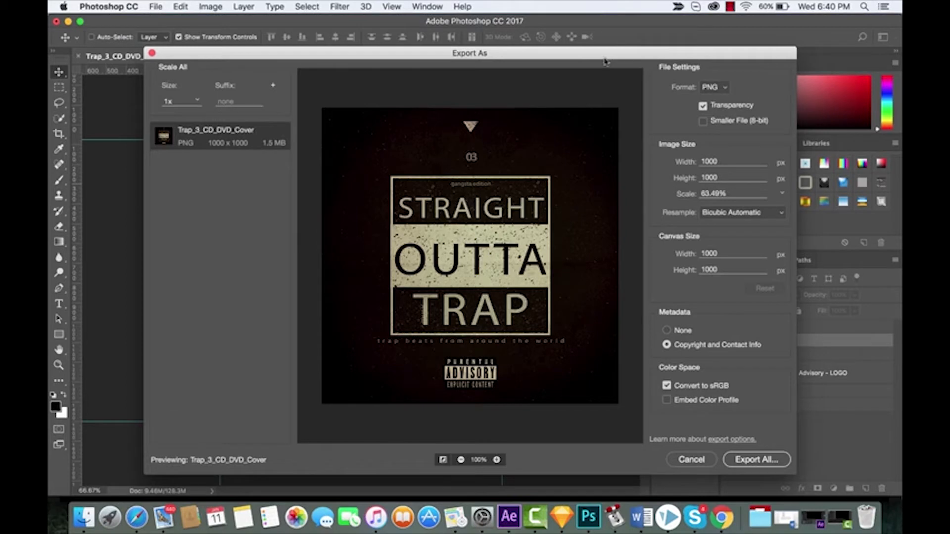
# Review the format list and keep PNG as the export format.
pyautogui.click(713, 87)
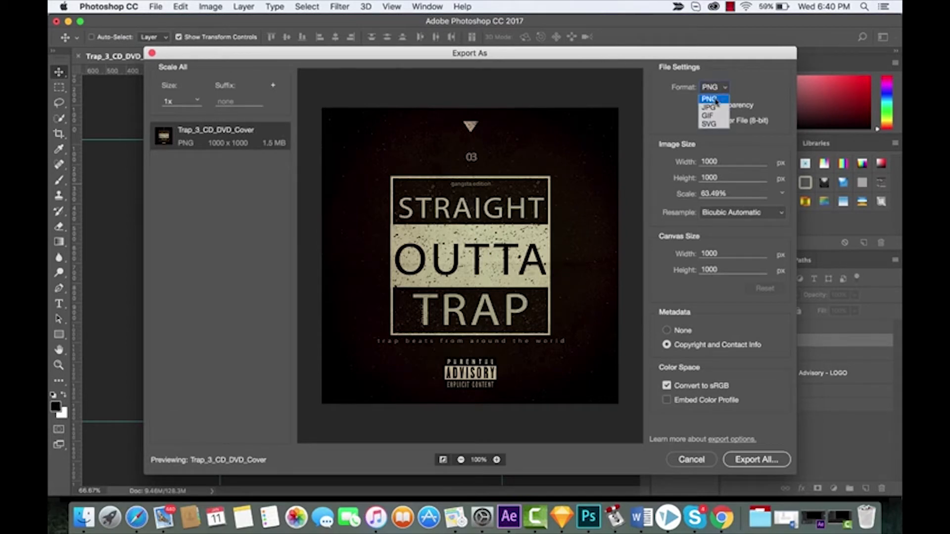
pyautogui.moveTo(708, 115)
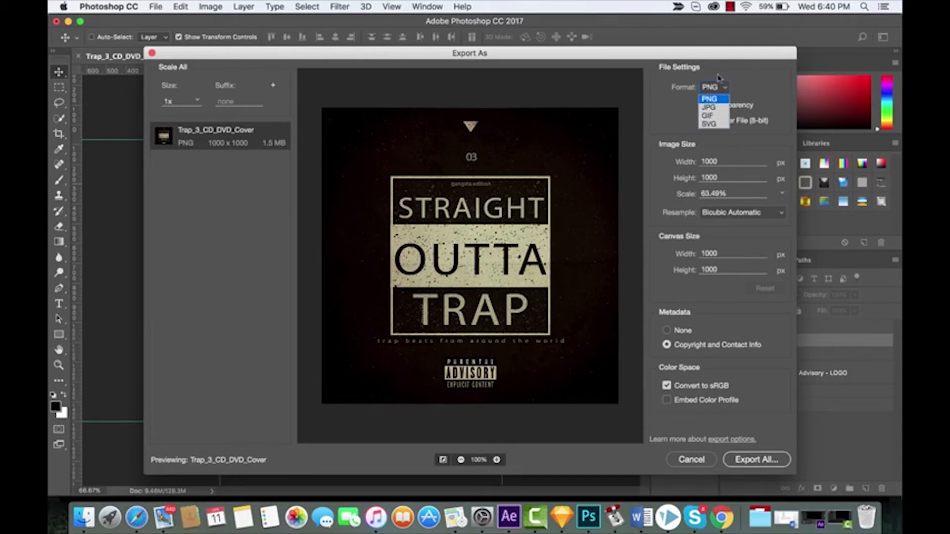
pyautogui.moveTo(714, 116)
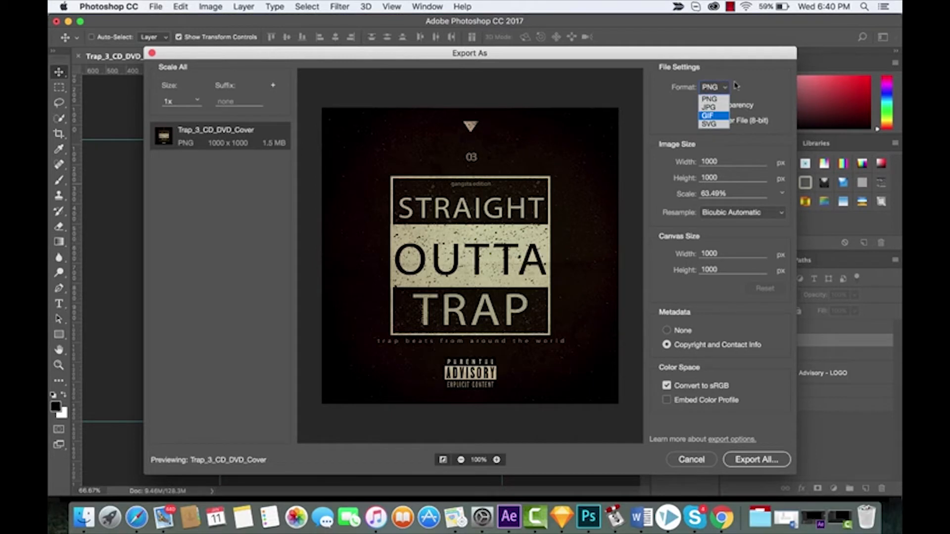
pyautogui.click(712, 97)
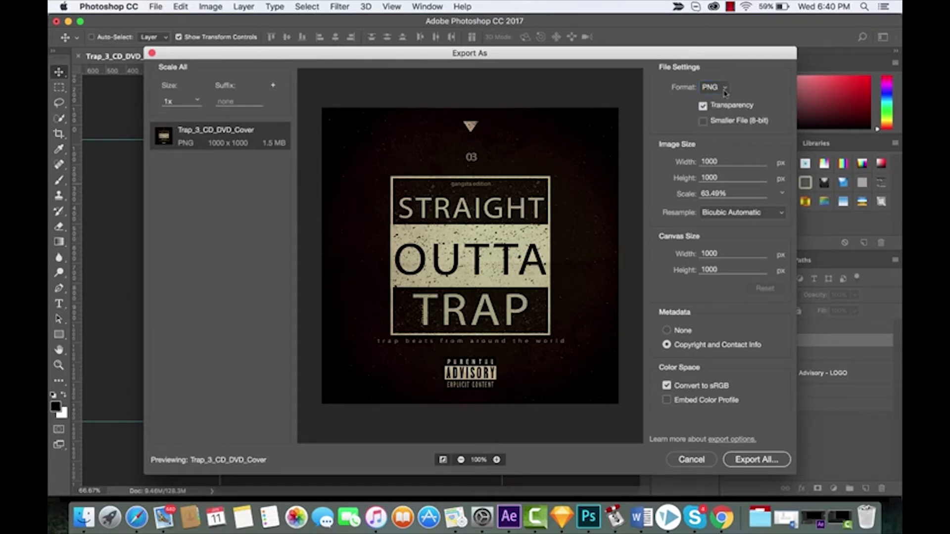
pyautogui.click(714, 87)
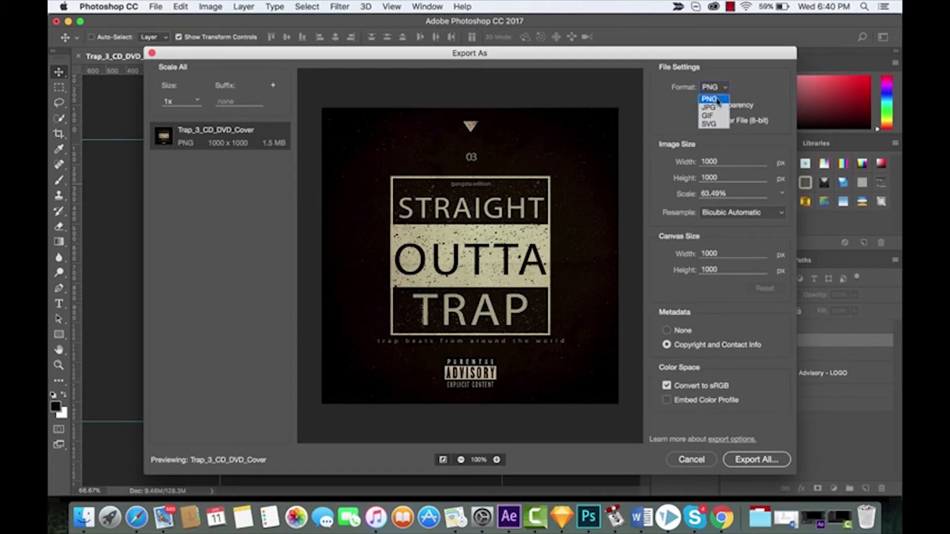
pyautogui.click(709, 99)
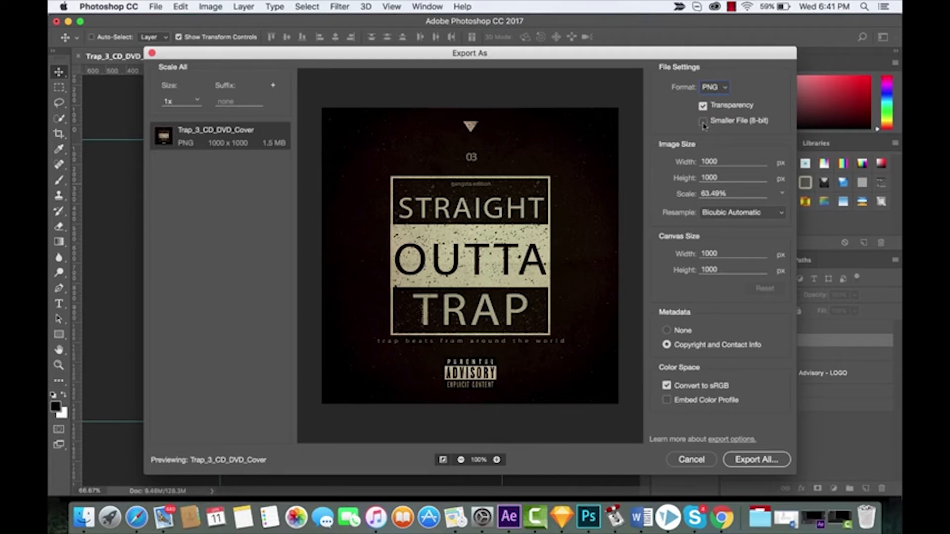
# Set the image size to 1200 × 1200 px with Bicubic Automatic resampling.
pyautogui.click(703, 121)
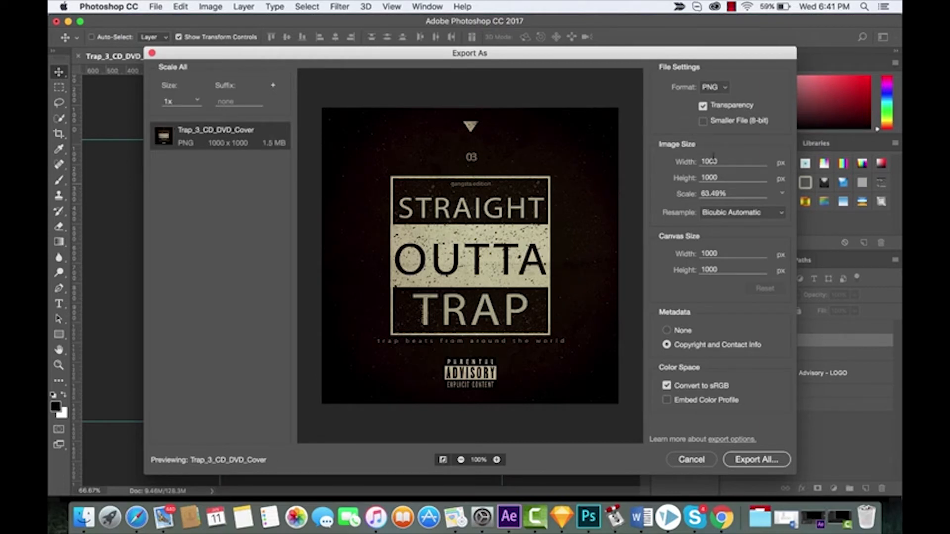
pyautogui.tripleClick(734, 161)
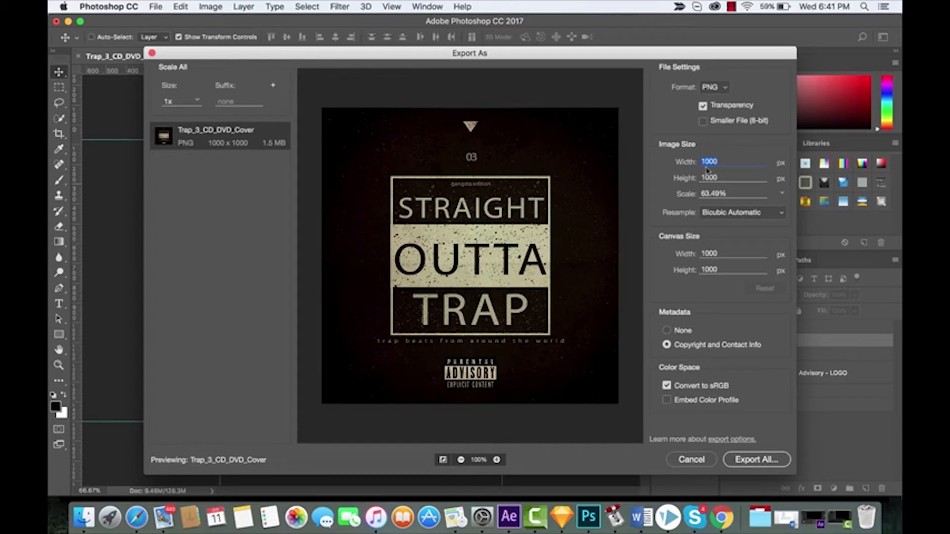
pyautogui.write('12')
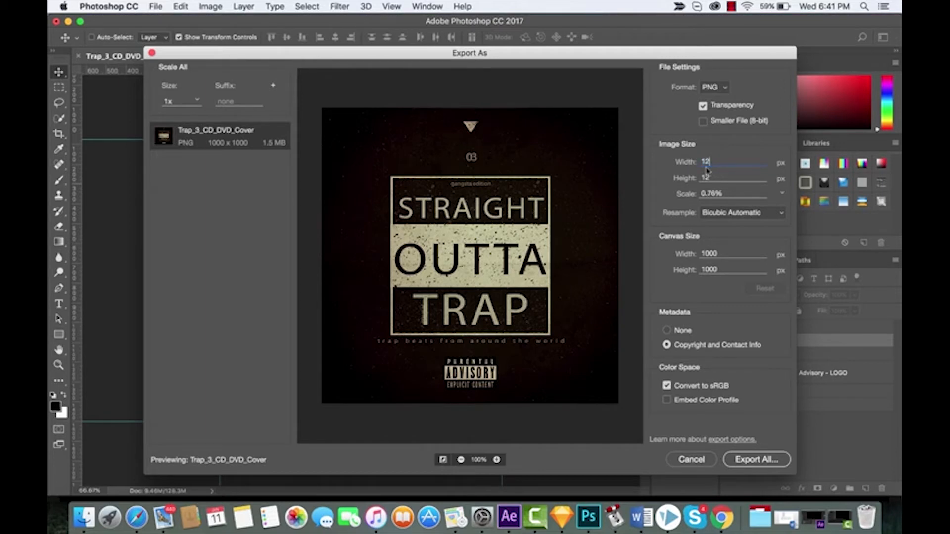
pyautogui.write('1200')
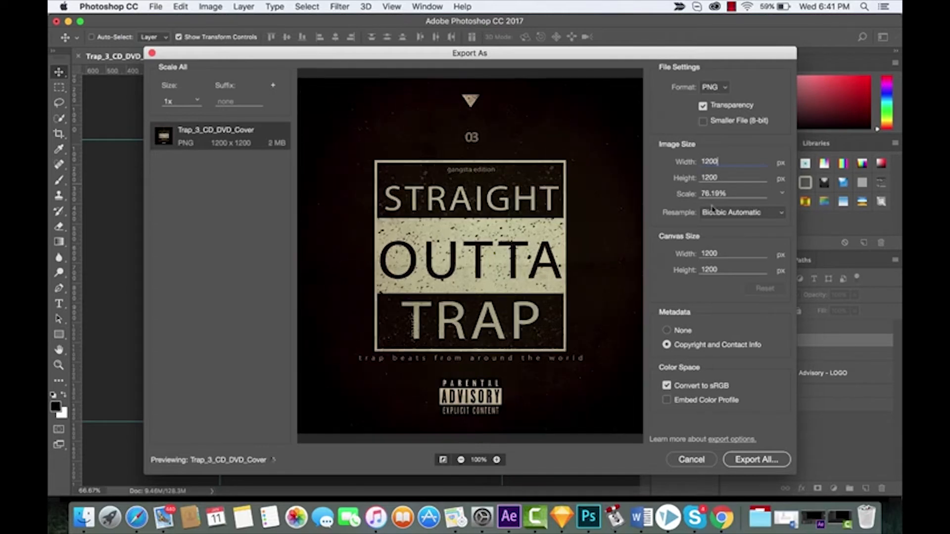
pyautogui.click(742, 212)
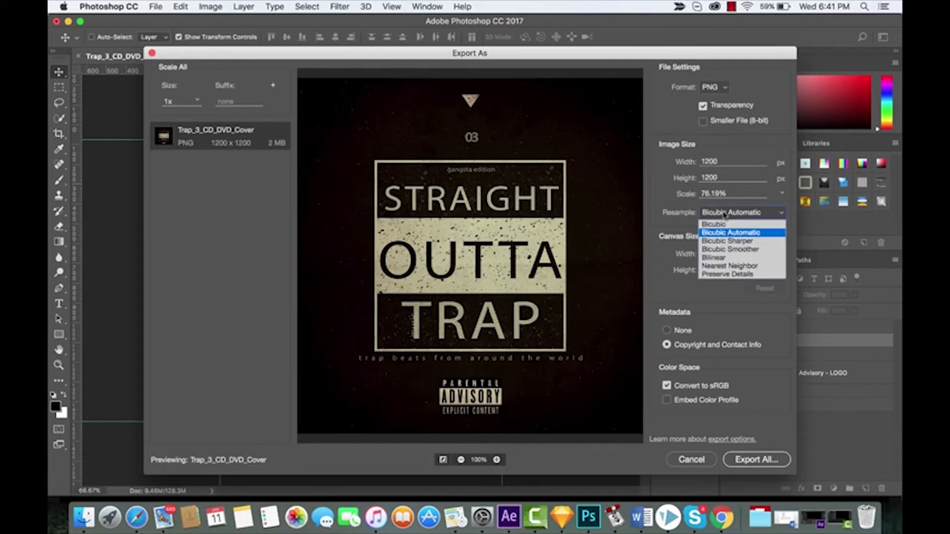
pyautogui.click(731, 231)
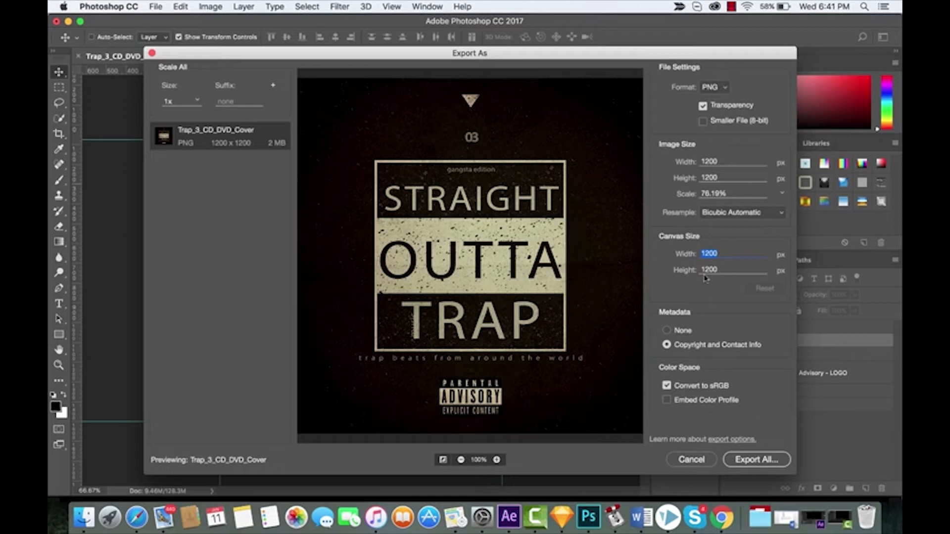
# Enlarge the canvas size to 1500 × 1500 px.
pyautogui.write('15')
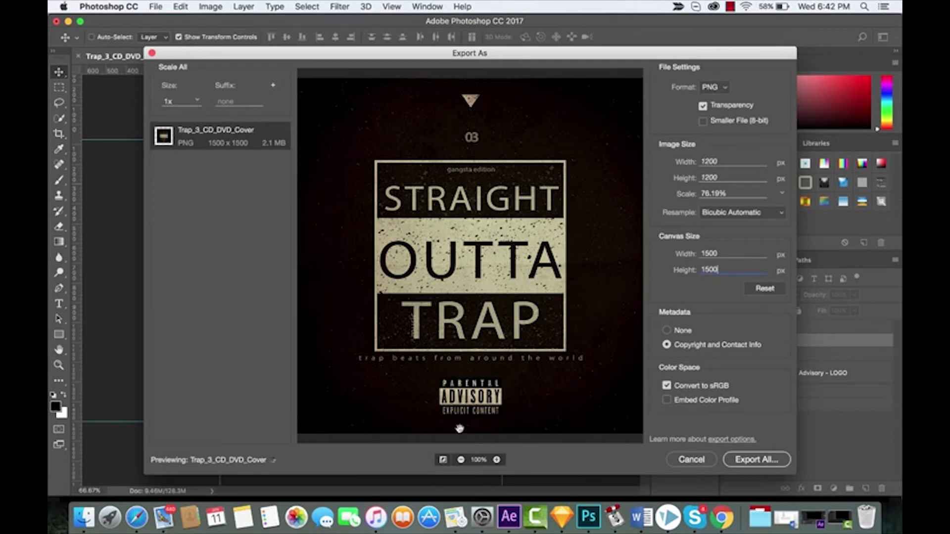
# Reduce the canvas to 1000 × 1000 px and set Metadata to None.
pyautogui.click(460, 461)
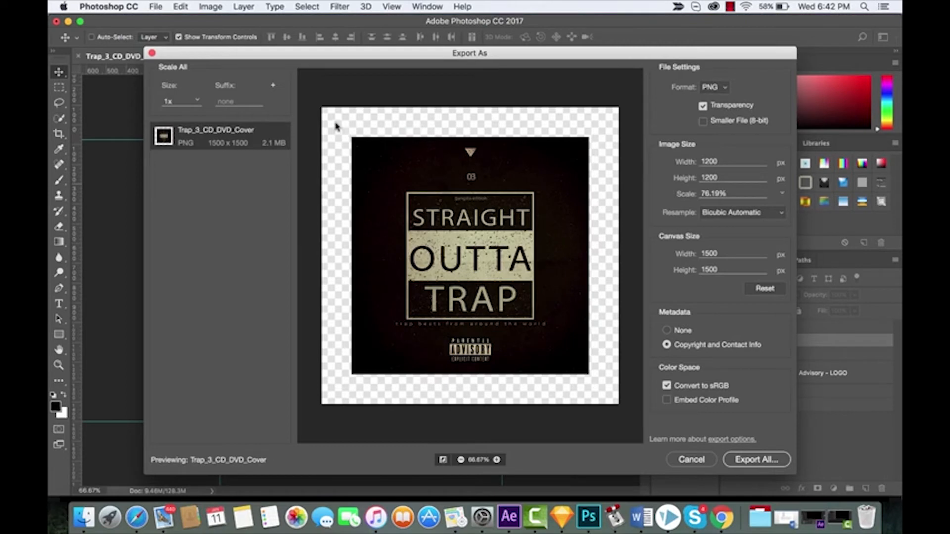
pyautogui.moveTo(616, 247)
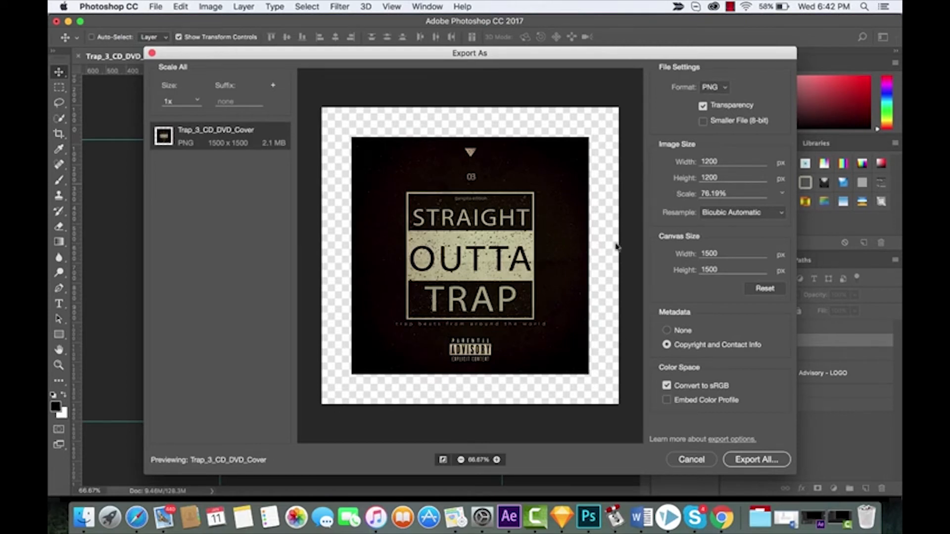
pyautogui.moveTo(396, 120)
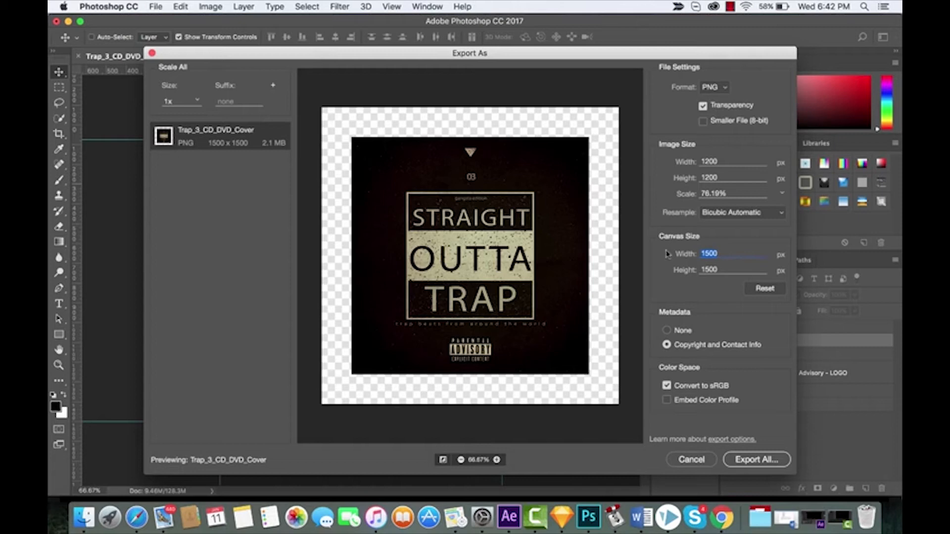
pyautogui.write('1000')
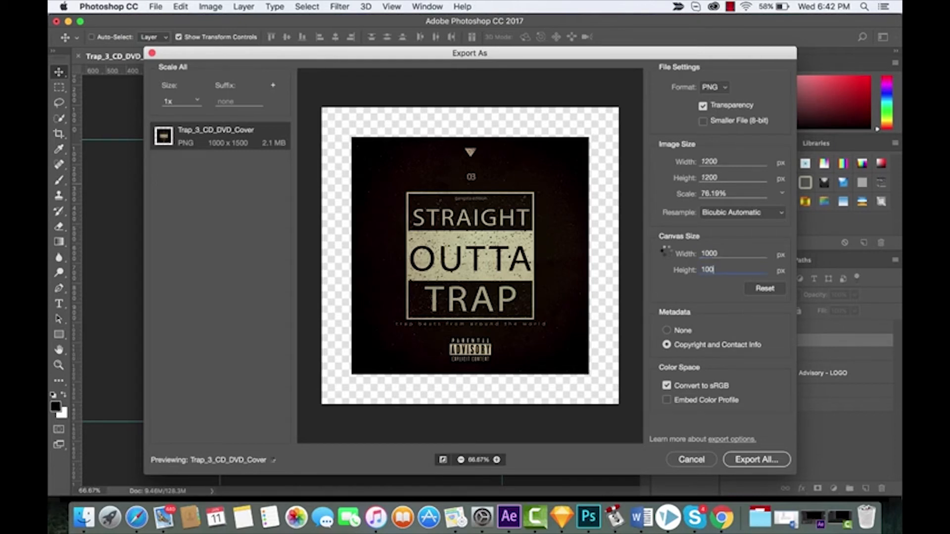
pyautogui.write('0')
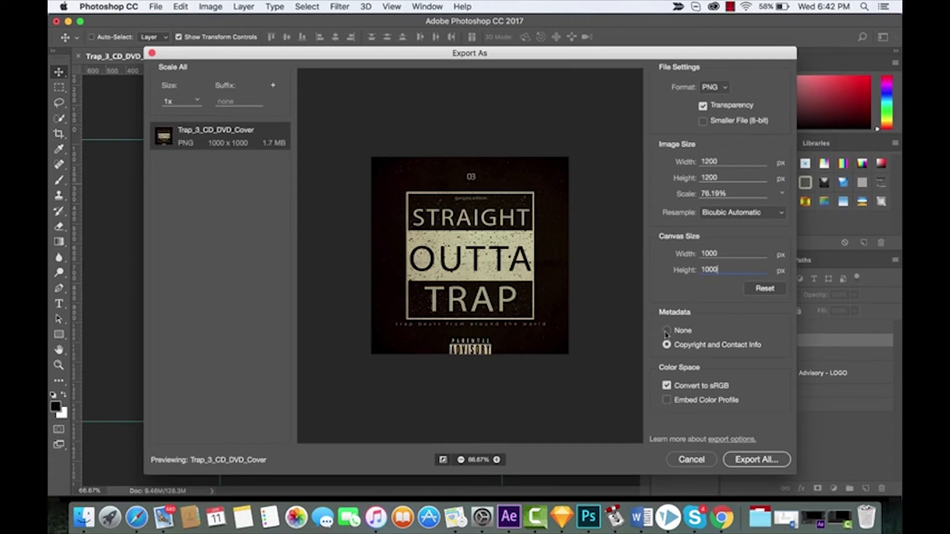
pyautogui.click(666, 331)
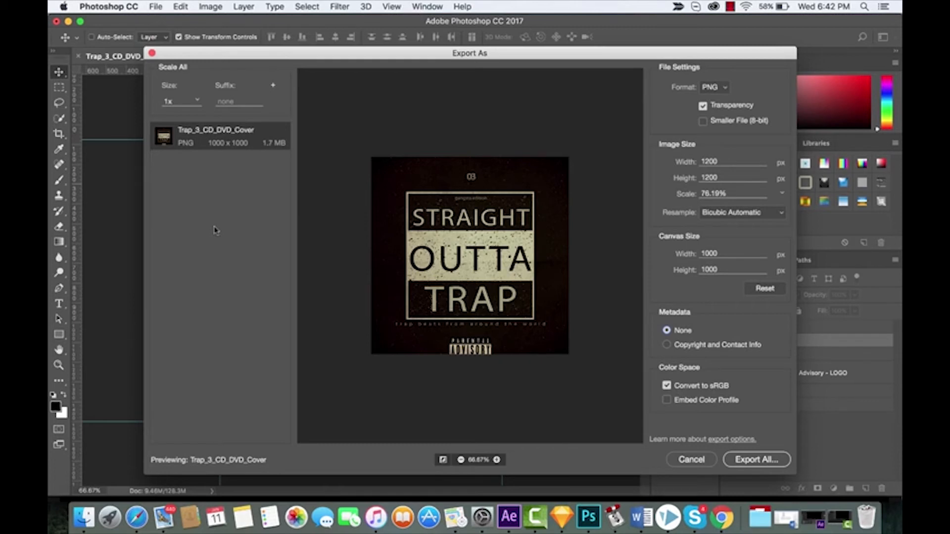
pyautogui.moveTo(225, 55)
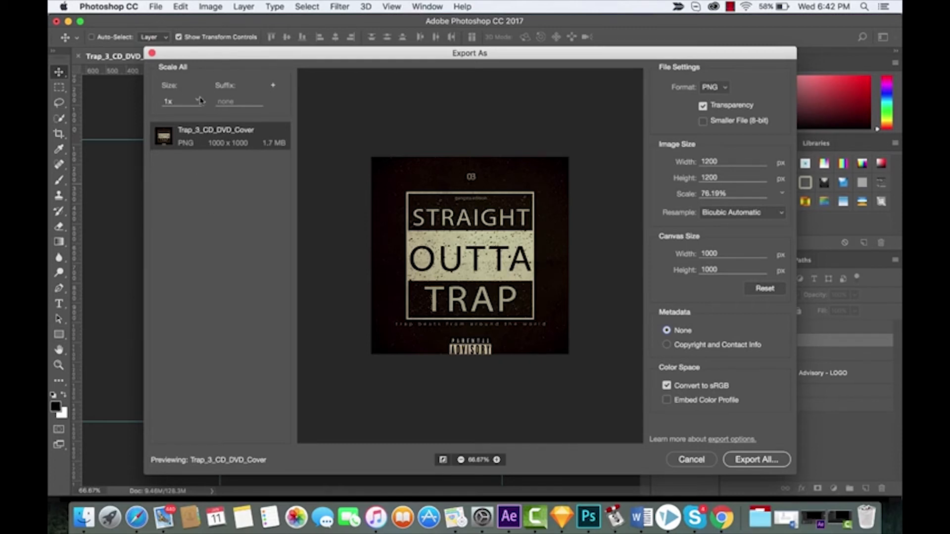
pyautogui.moveTo(255, 91)
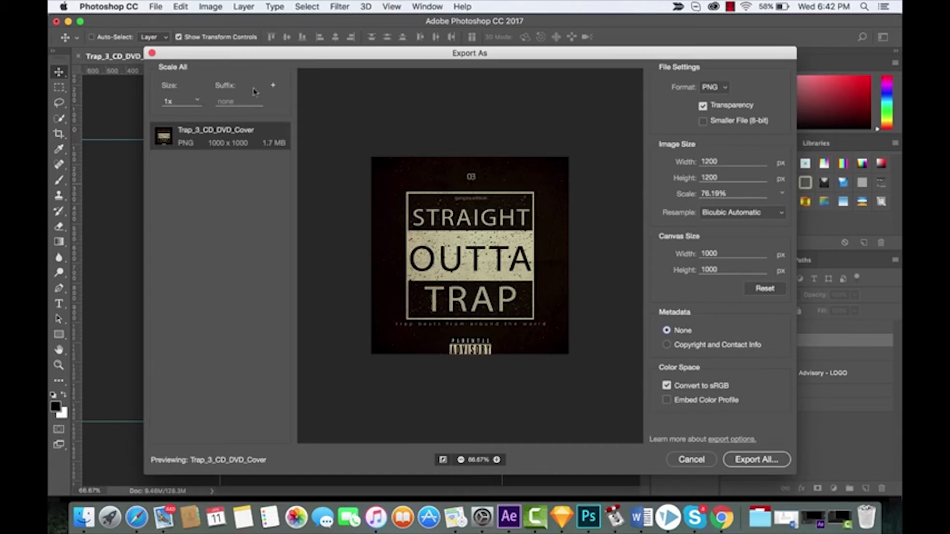
pyautogui.moveTo(273, 88)
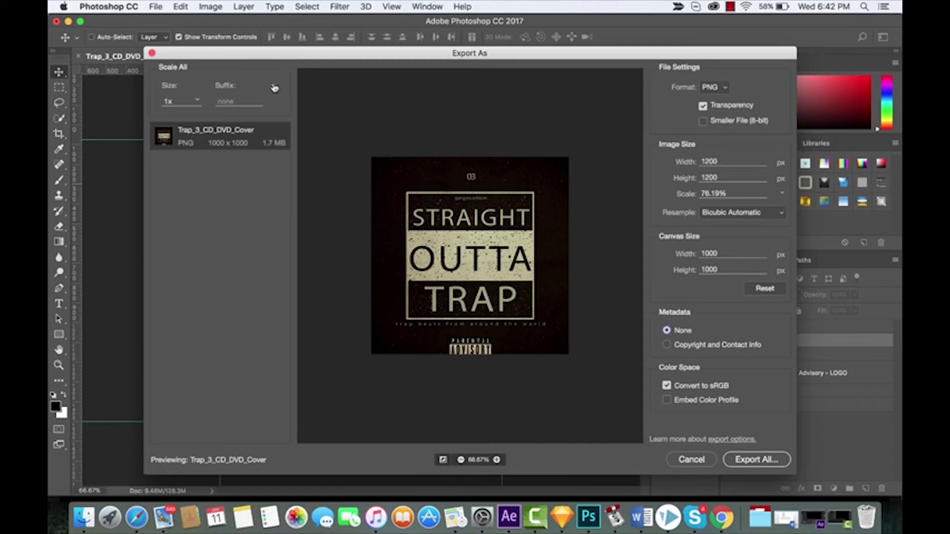
# Add scale rows for 0.5x, 0.75x and 2x alongside the 1x size.
pyautogui.click(273, 85)
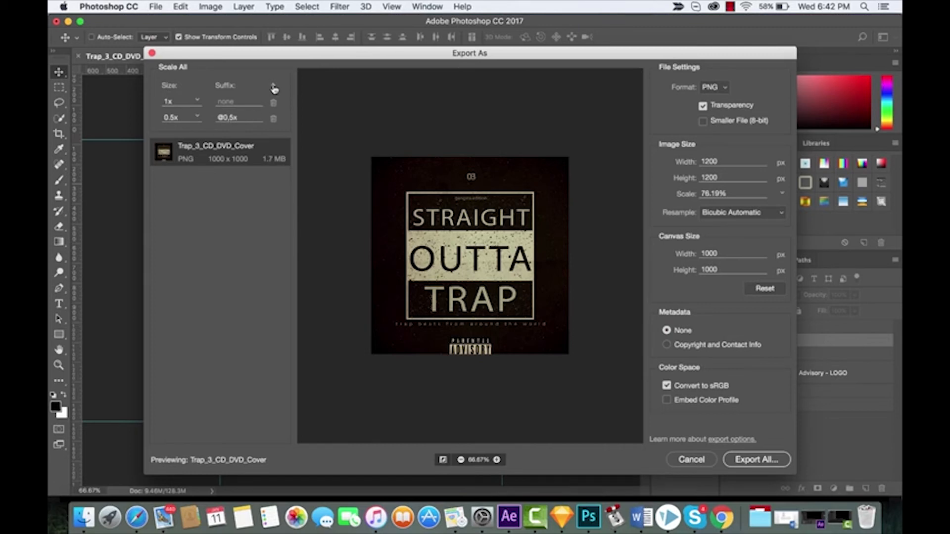
pyautogui.click(273, 87)
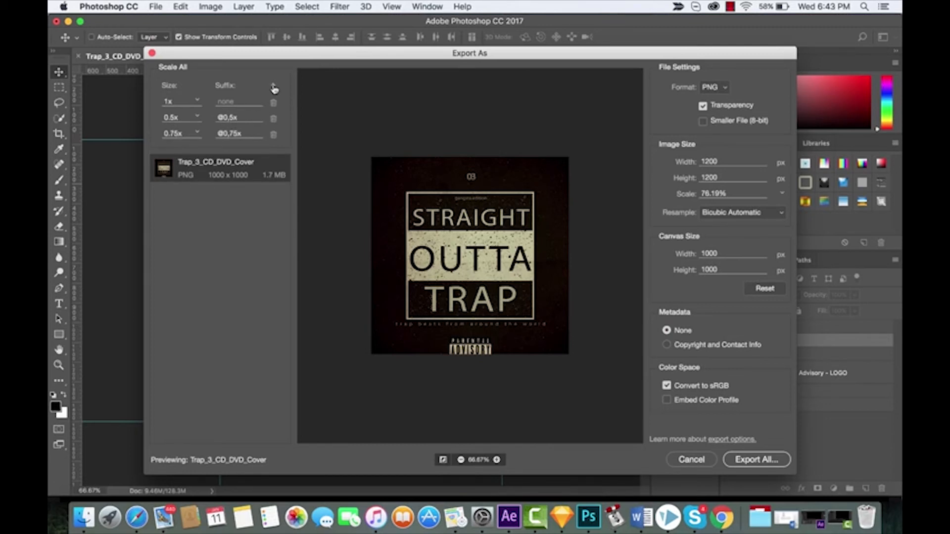
pyautogui.click(274, 85)
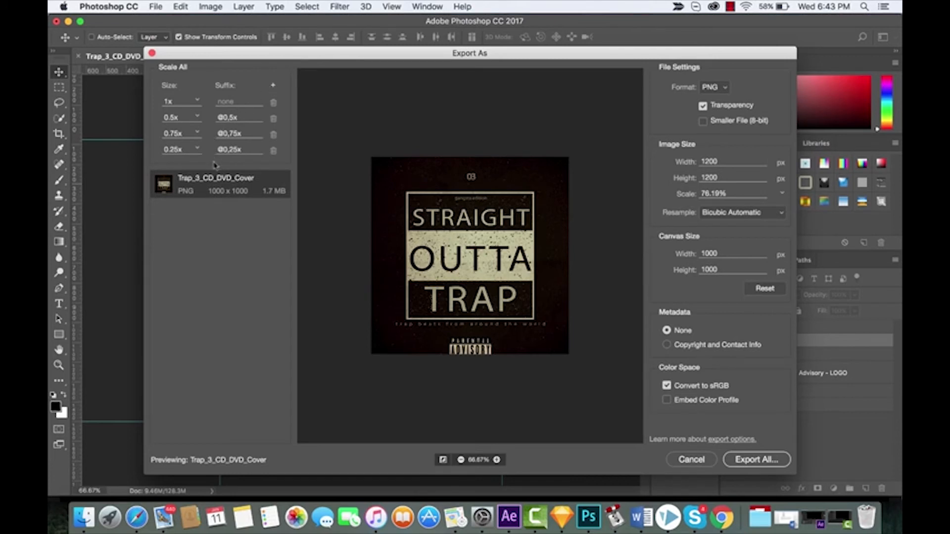
pyautogui.click(180, 149)
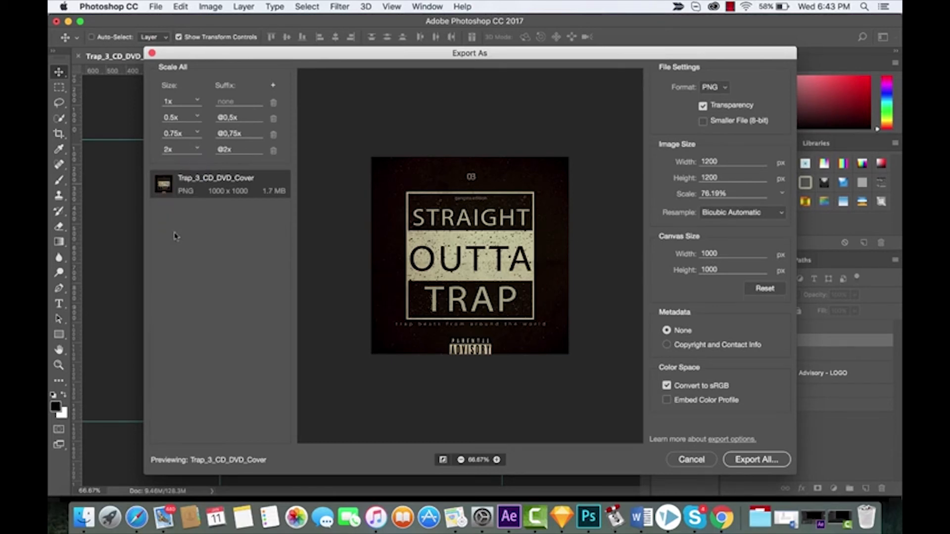
pyautogui.moveTo(218, 264)
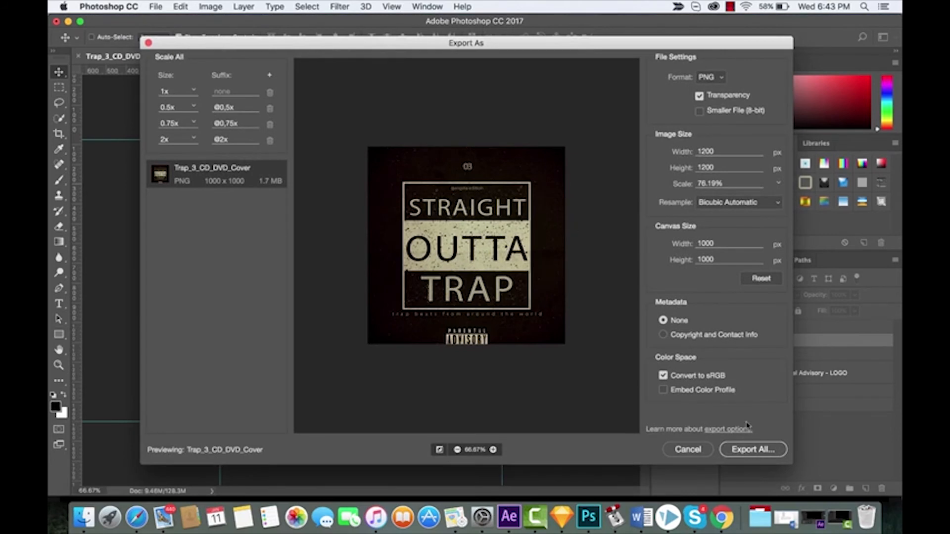
# Export all scaled PNGs, choosing the ExportAs folder as destination.
pyautogui.click(752, 449)
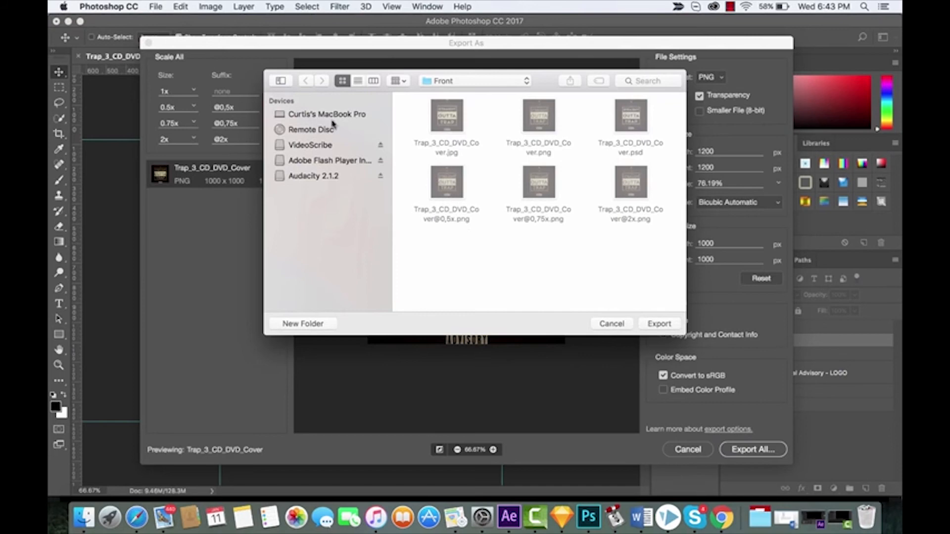
pyautogui.click(476, 80)
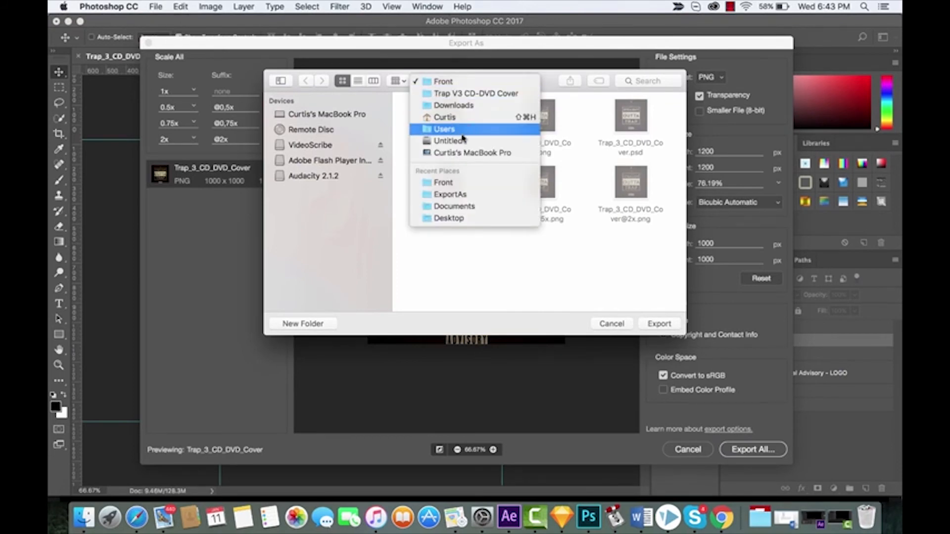
pyautogui.click(449, 194)
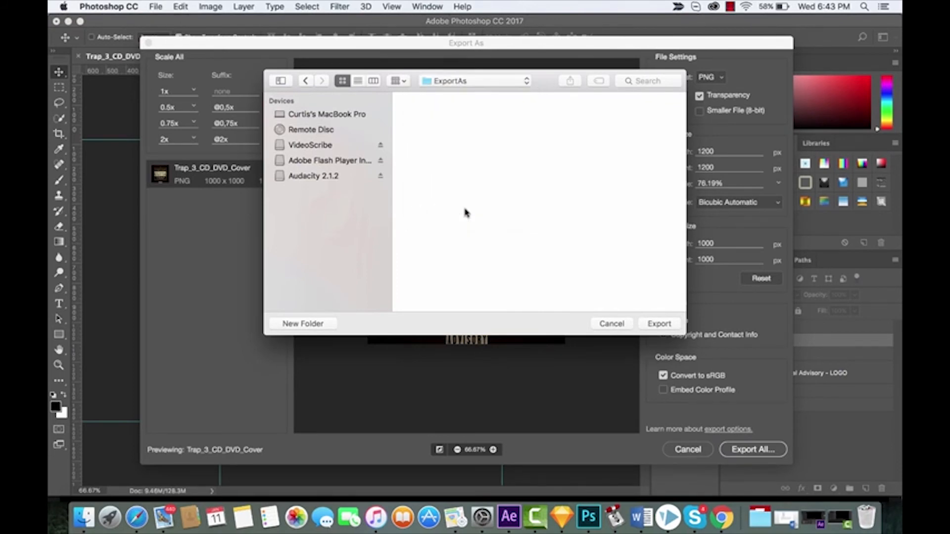
pyautogui.moveTo(433, 124)
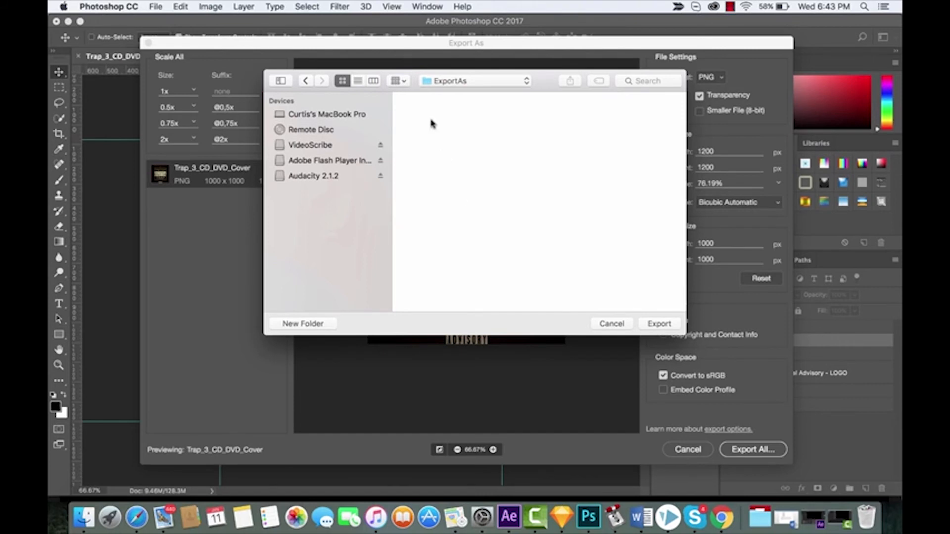
pyautogui.moveTo(657, 321)
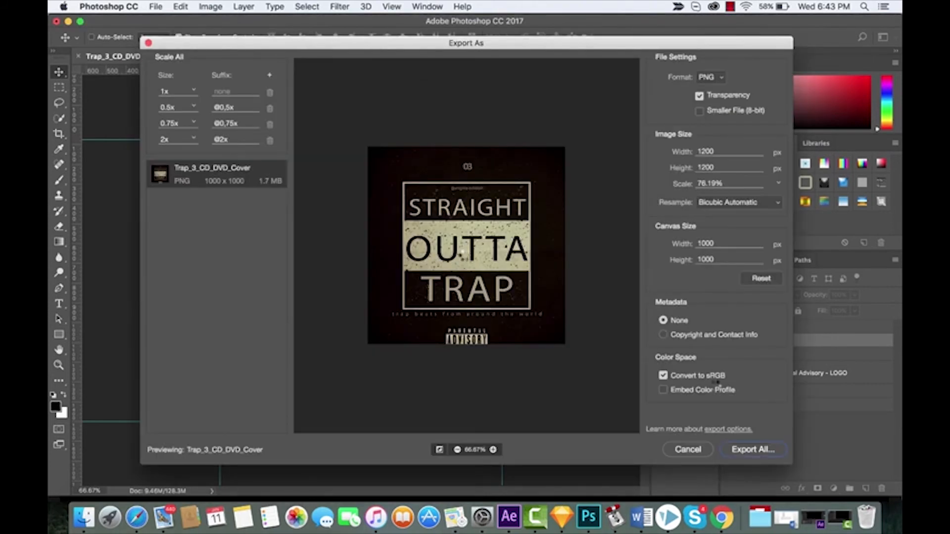
pyautogui.moveTo(83, 518)
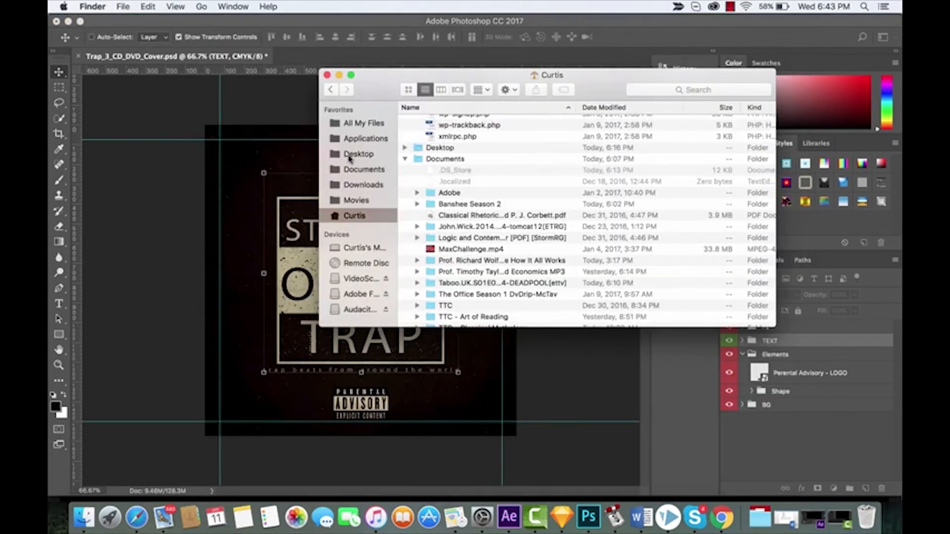
pyautogui.click(359, 154)
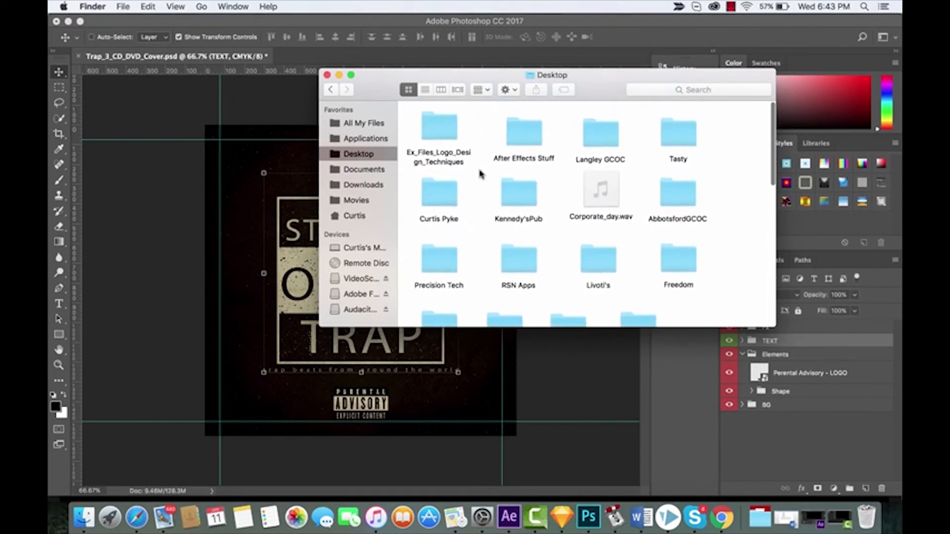
pyautogui.scroll(-3)
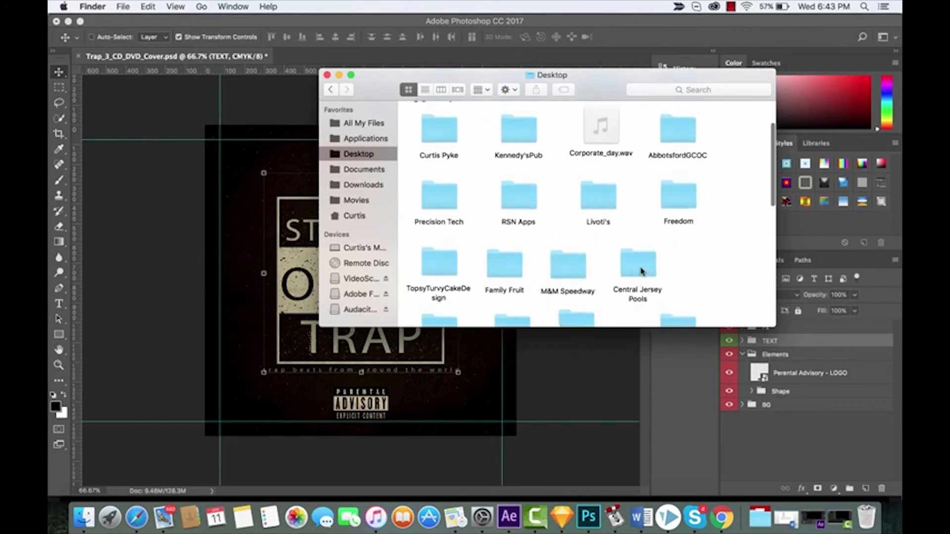
pyautogui.scroll(-3)
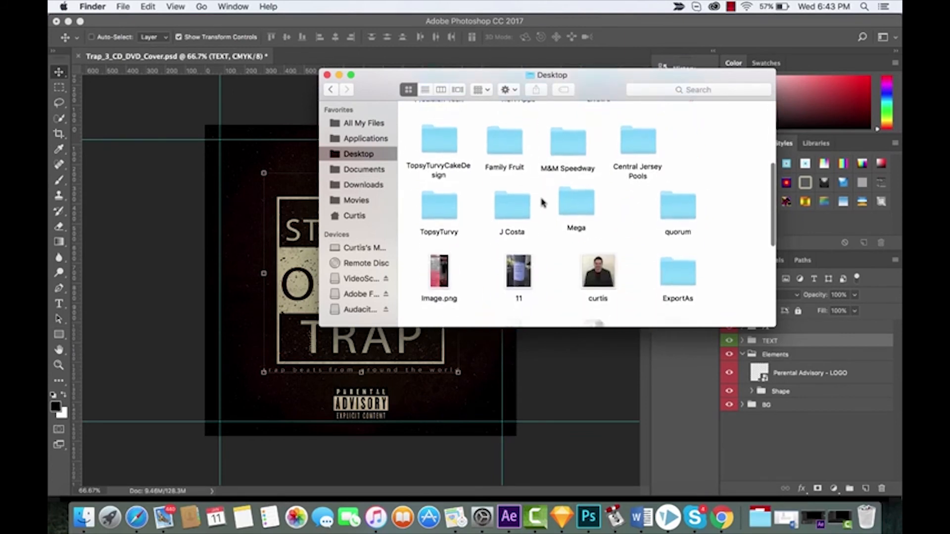
pyautogui.doubleClick(677, 273)
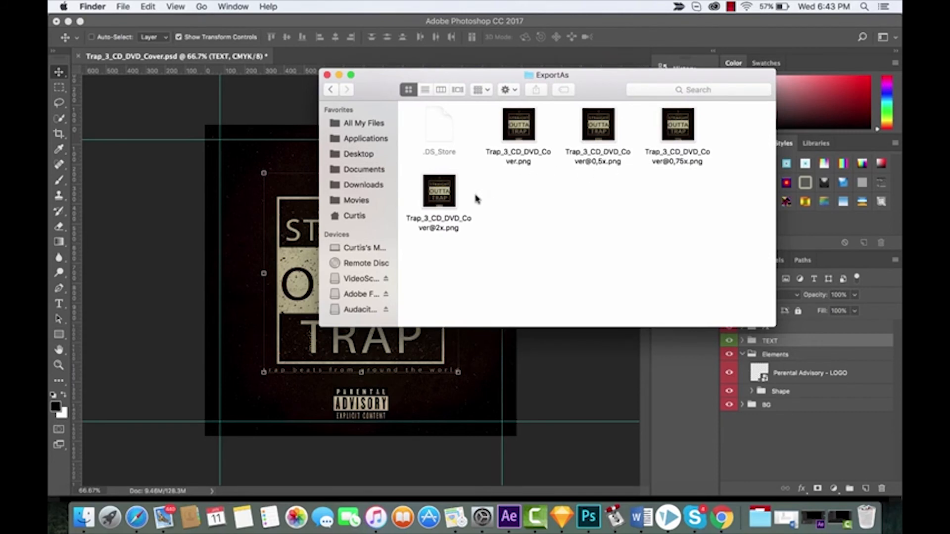
pyautogui.click(438, 191)
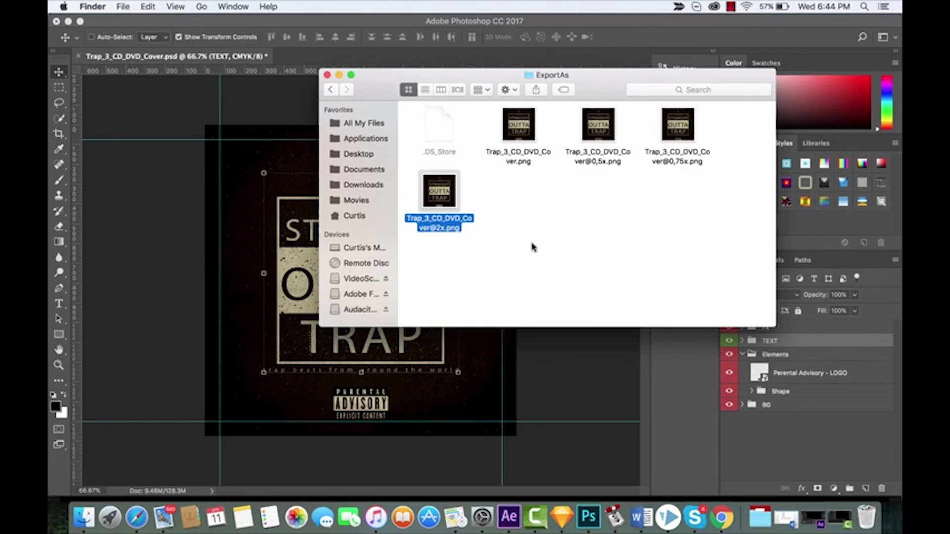
pyautogui.moveTo(320, 43)
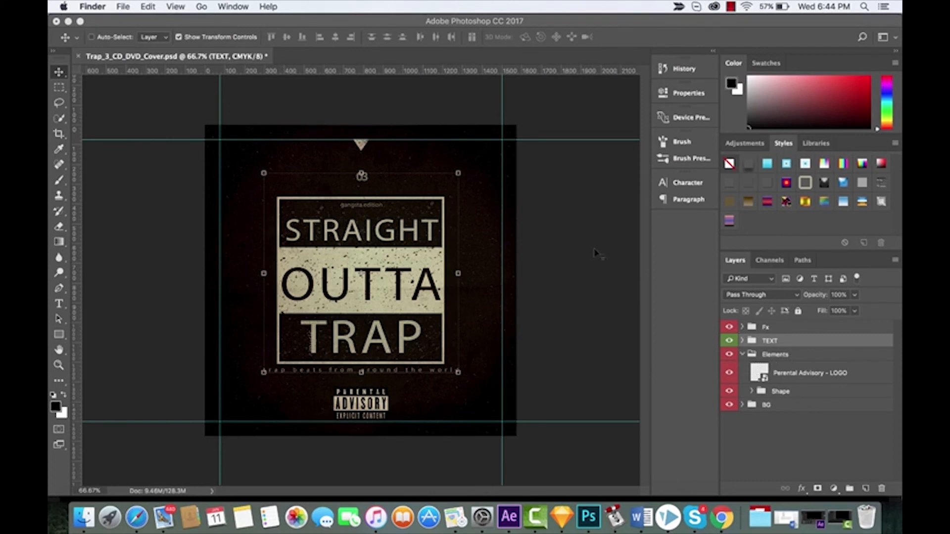
# Quick Export the Perental Advisory - LOGO layer alone as PNG from its layer context menu.
pyautogui.click(776, 354)
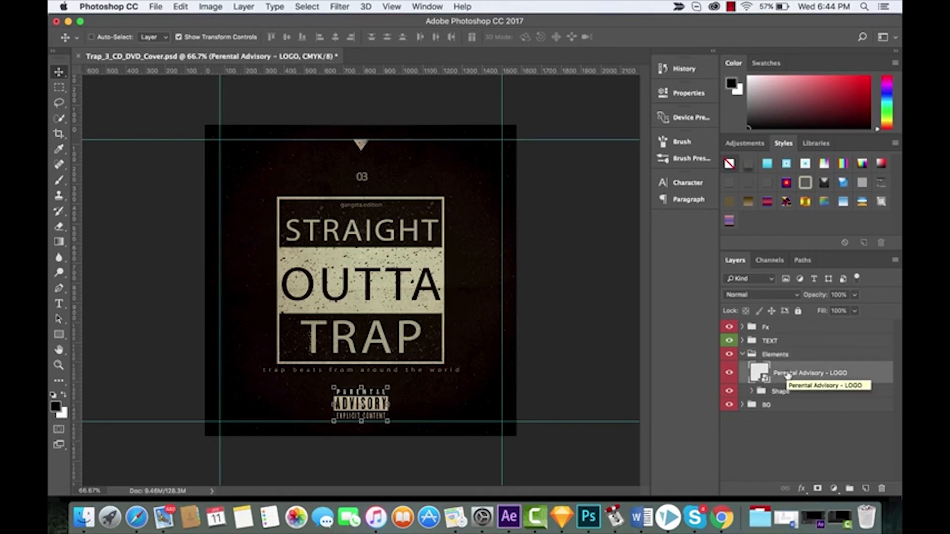
pyautogui.click(741, 392)
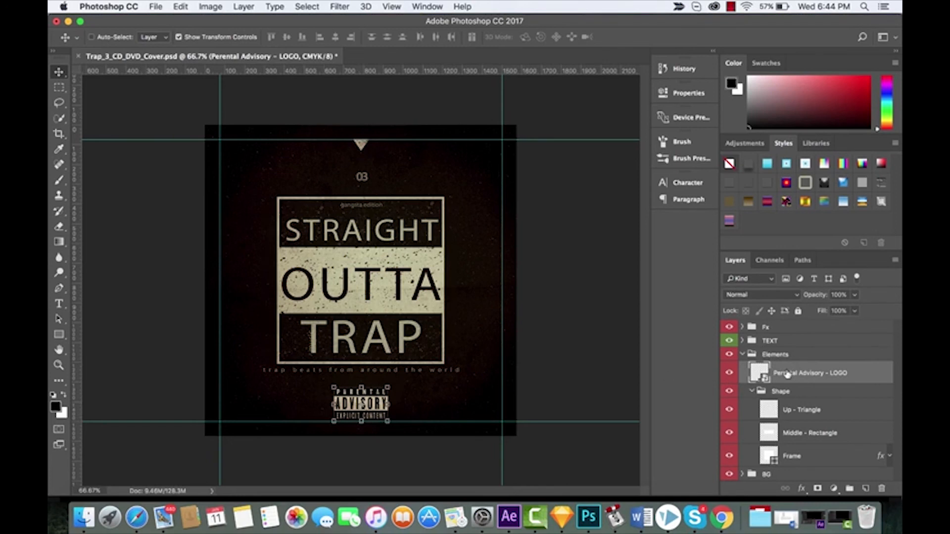
pyautogui.rightClick(818, 373)
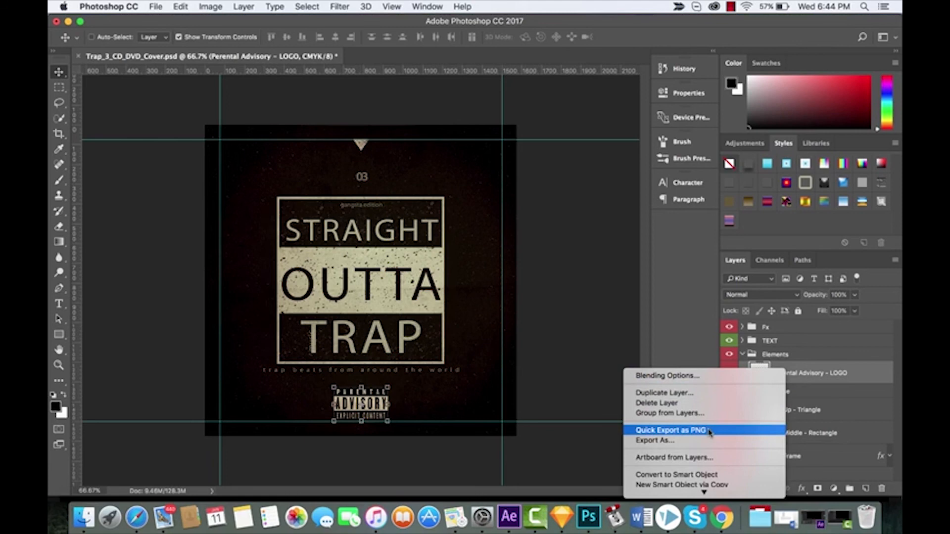
pyautogui.click(671, 431)
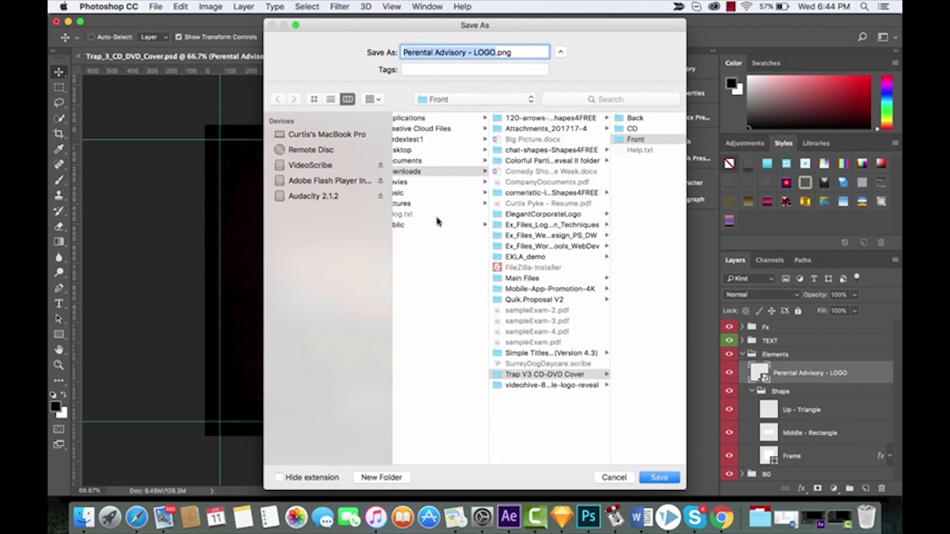
# Save the logo PNG into the ExportAs folder and verify it in Finder beside the cover PNGs.
pyautogui.click(469, 150)
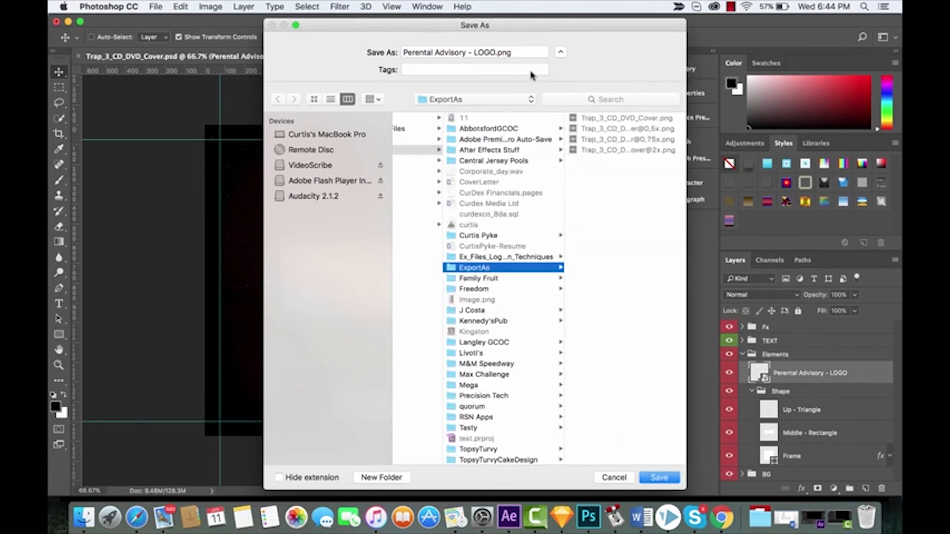
pyautogui.click(659, 477)
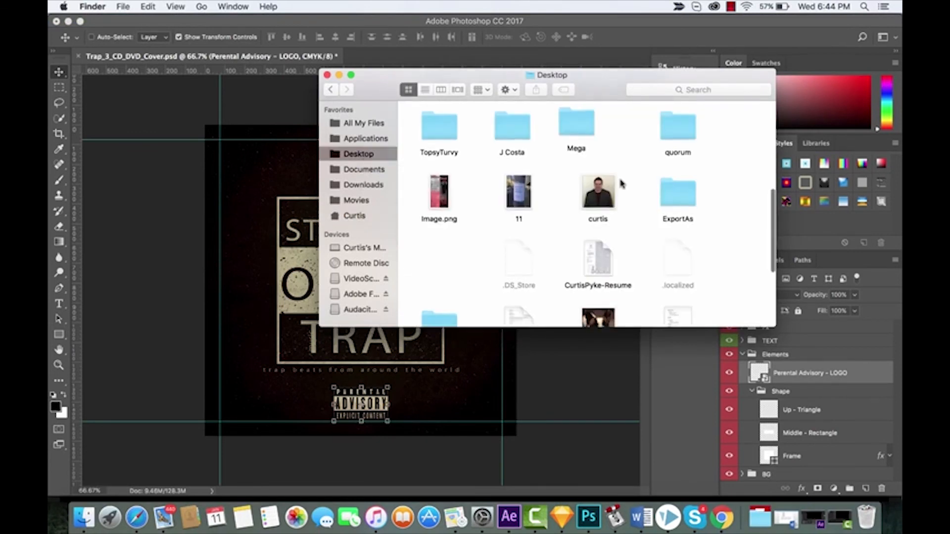
pyautogui.doubleClick(677, 191)
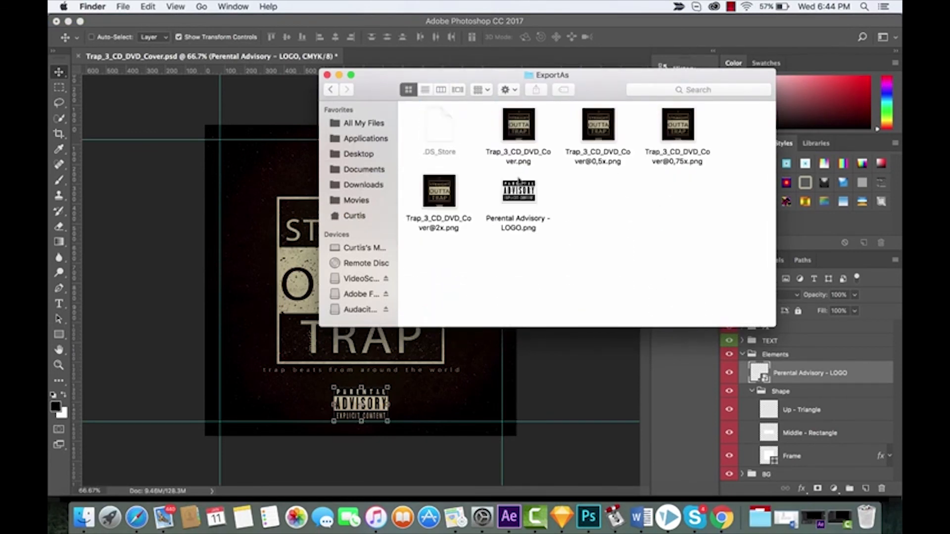